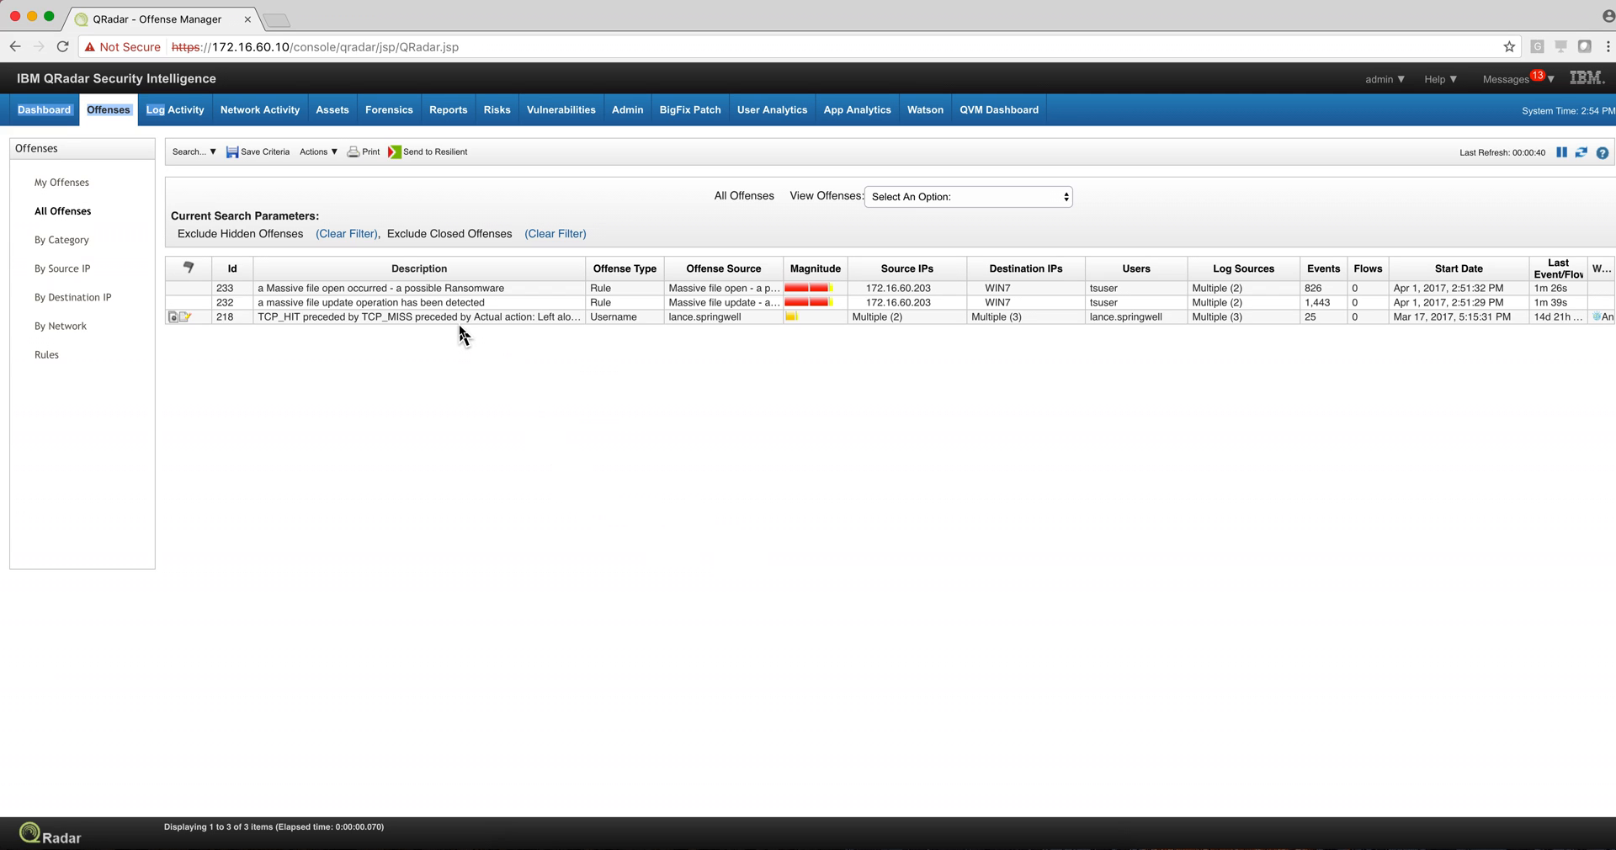
{"action": "mouse_move", "coordinate": [470, 306]}
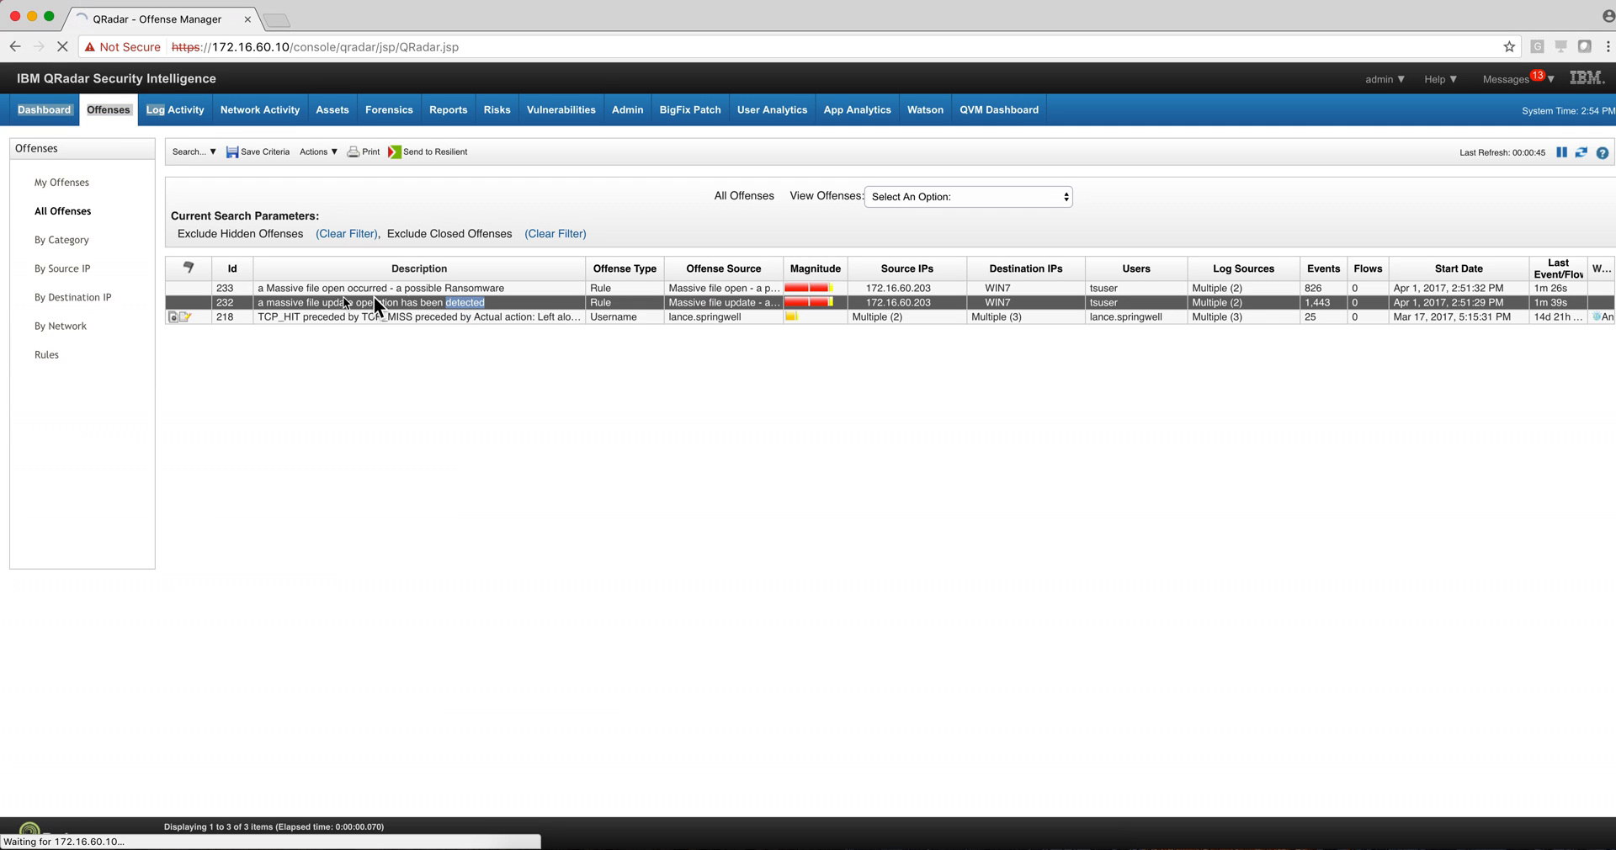
View the summary of offense 232 and list its other display views.
{"action": "double_click", "coordinate": [417, 301]}
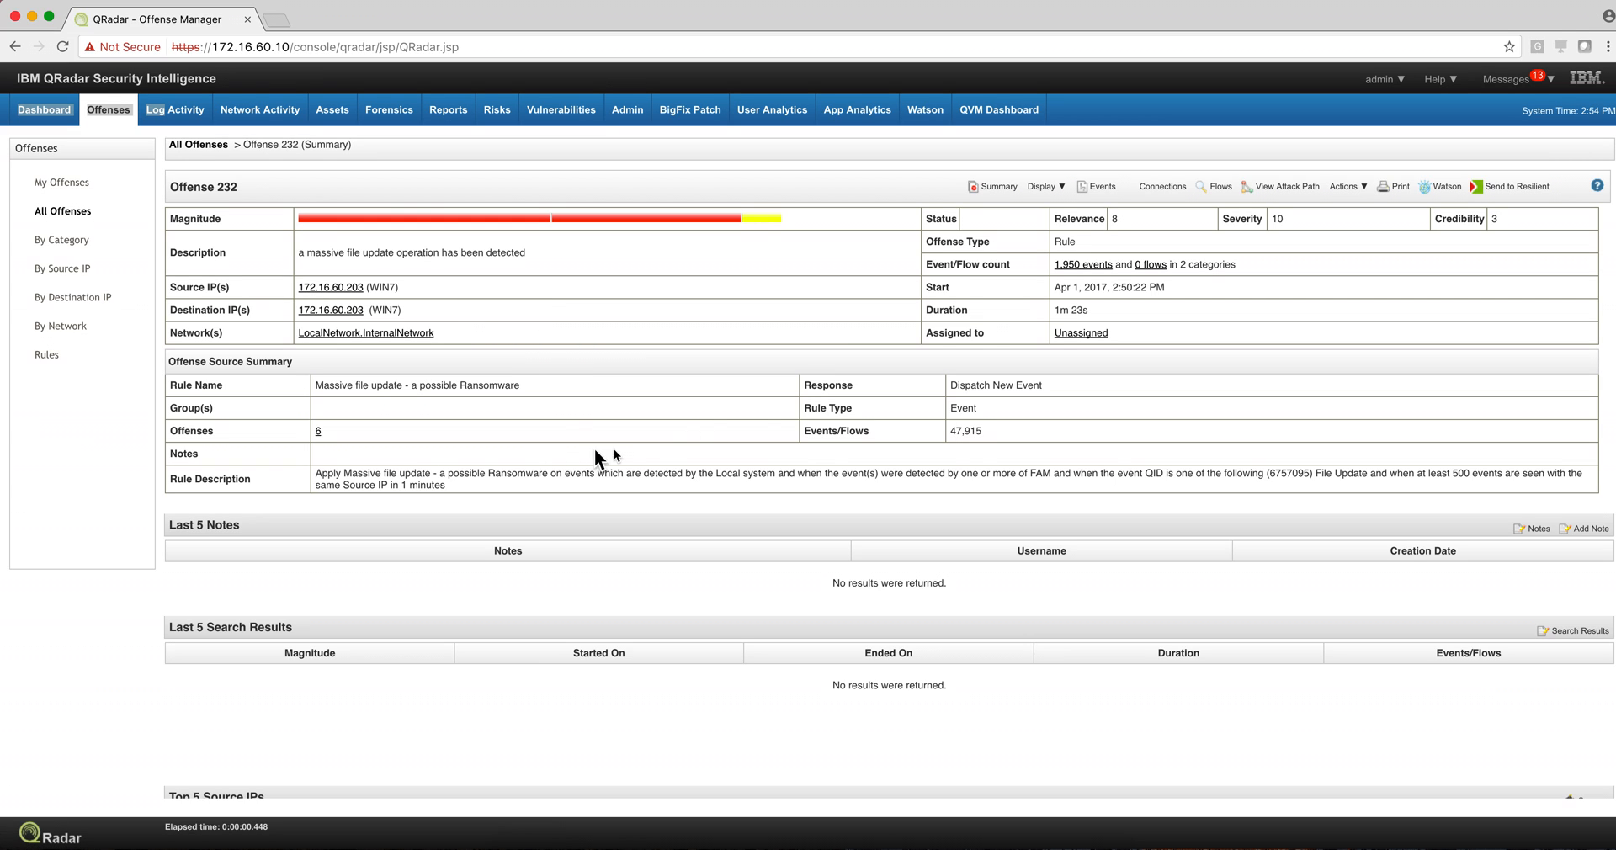
{"action": "left_click", "coordinate": [1044, 186]}
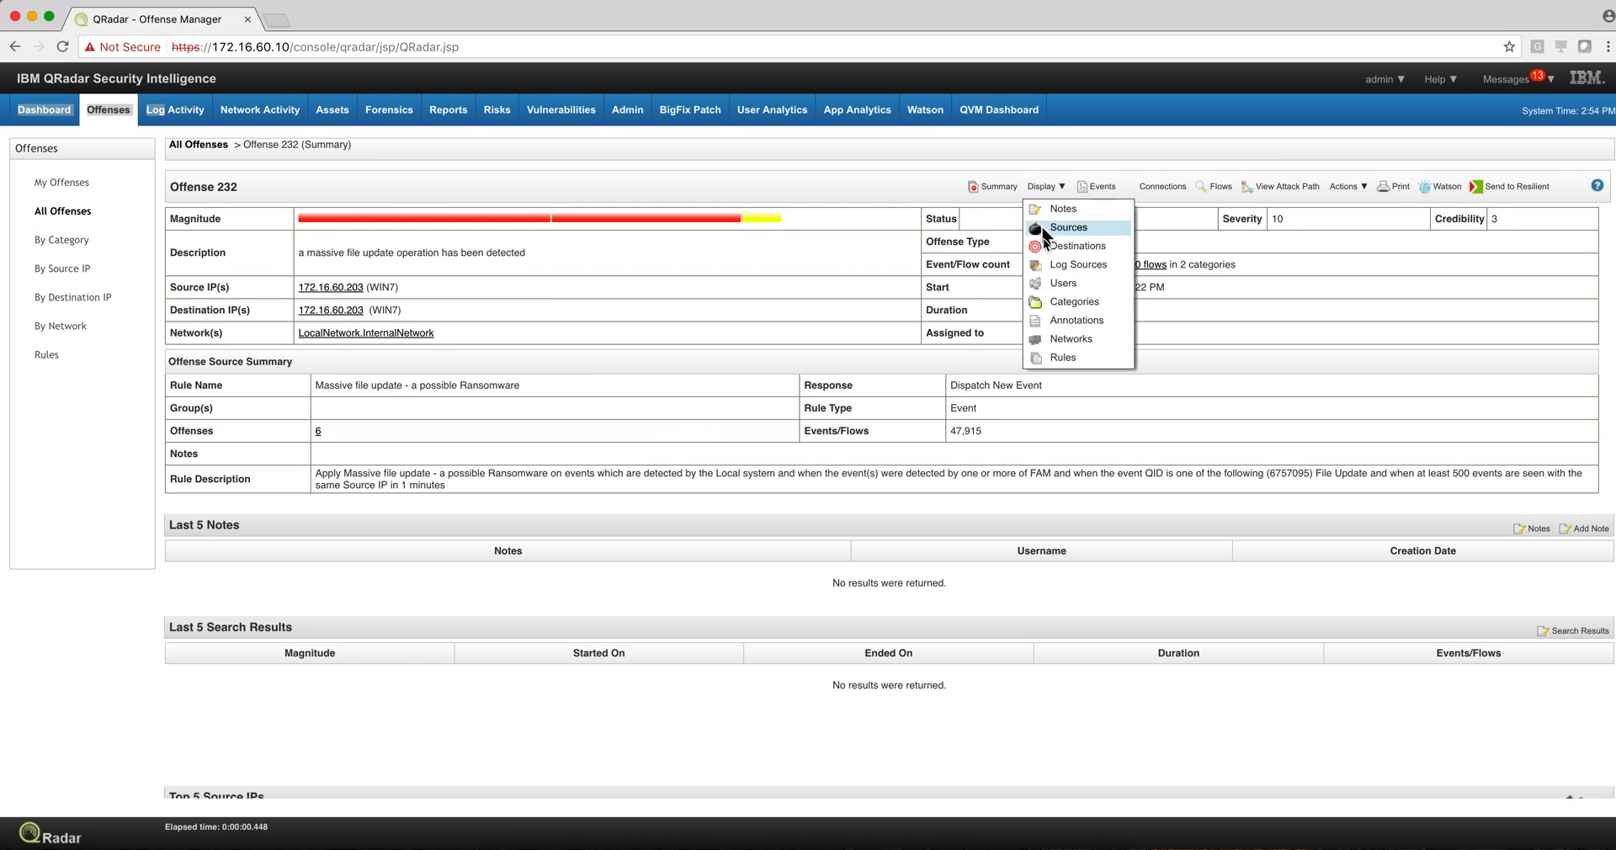
Show the rules behind the offense and edit 'Massive file update - a possible Ransomware'.
{"action": "left_click", "coordinate": [1062, 357]}
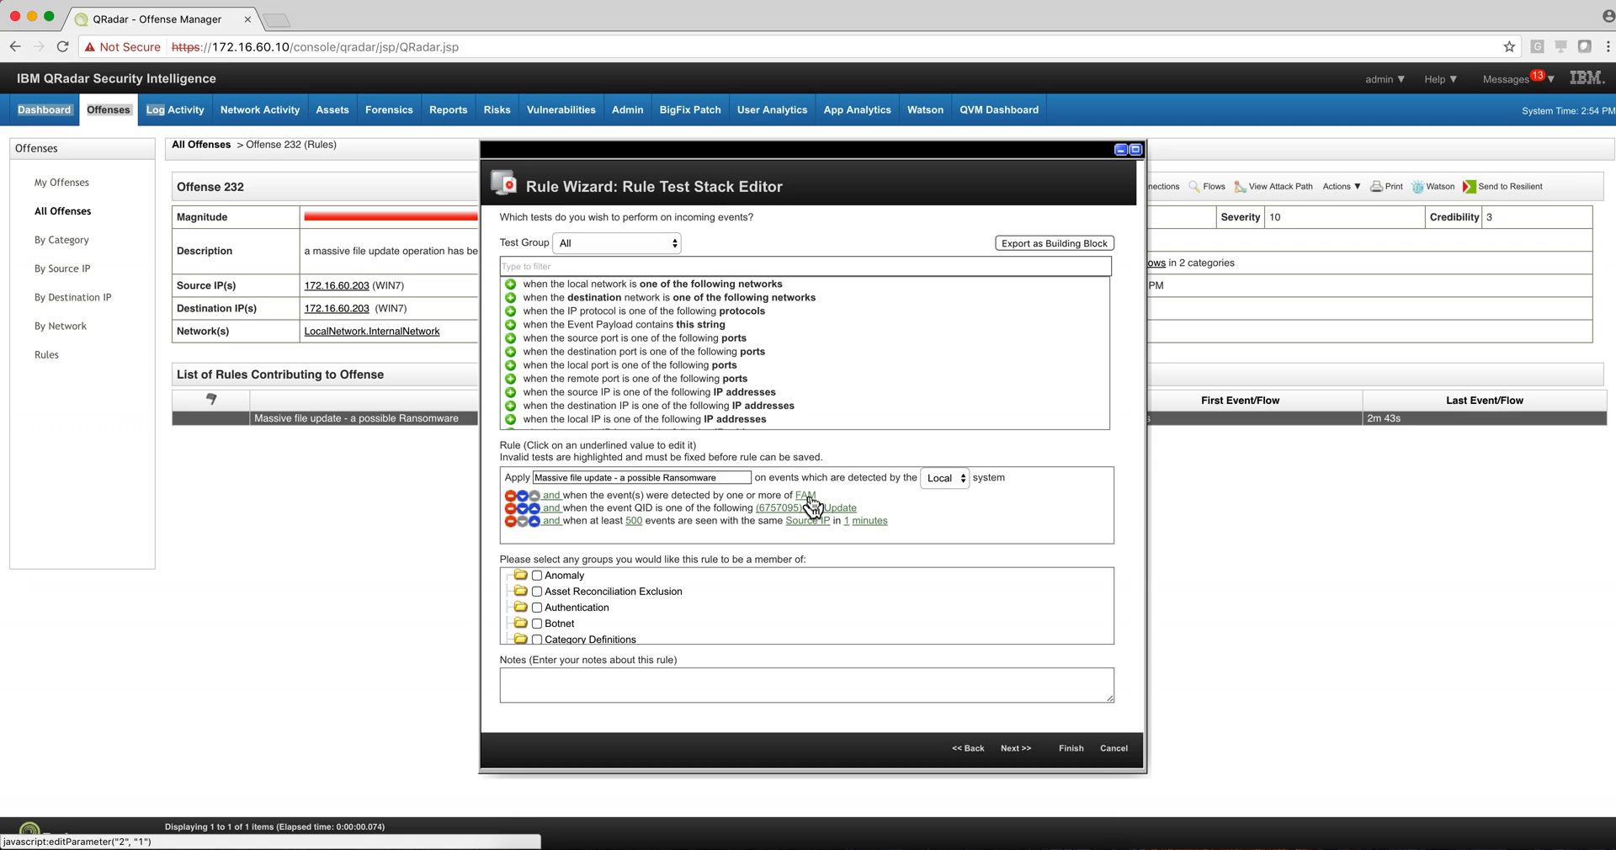
{"action": "mouse_move", "coordinate": [826, 505]}
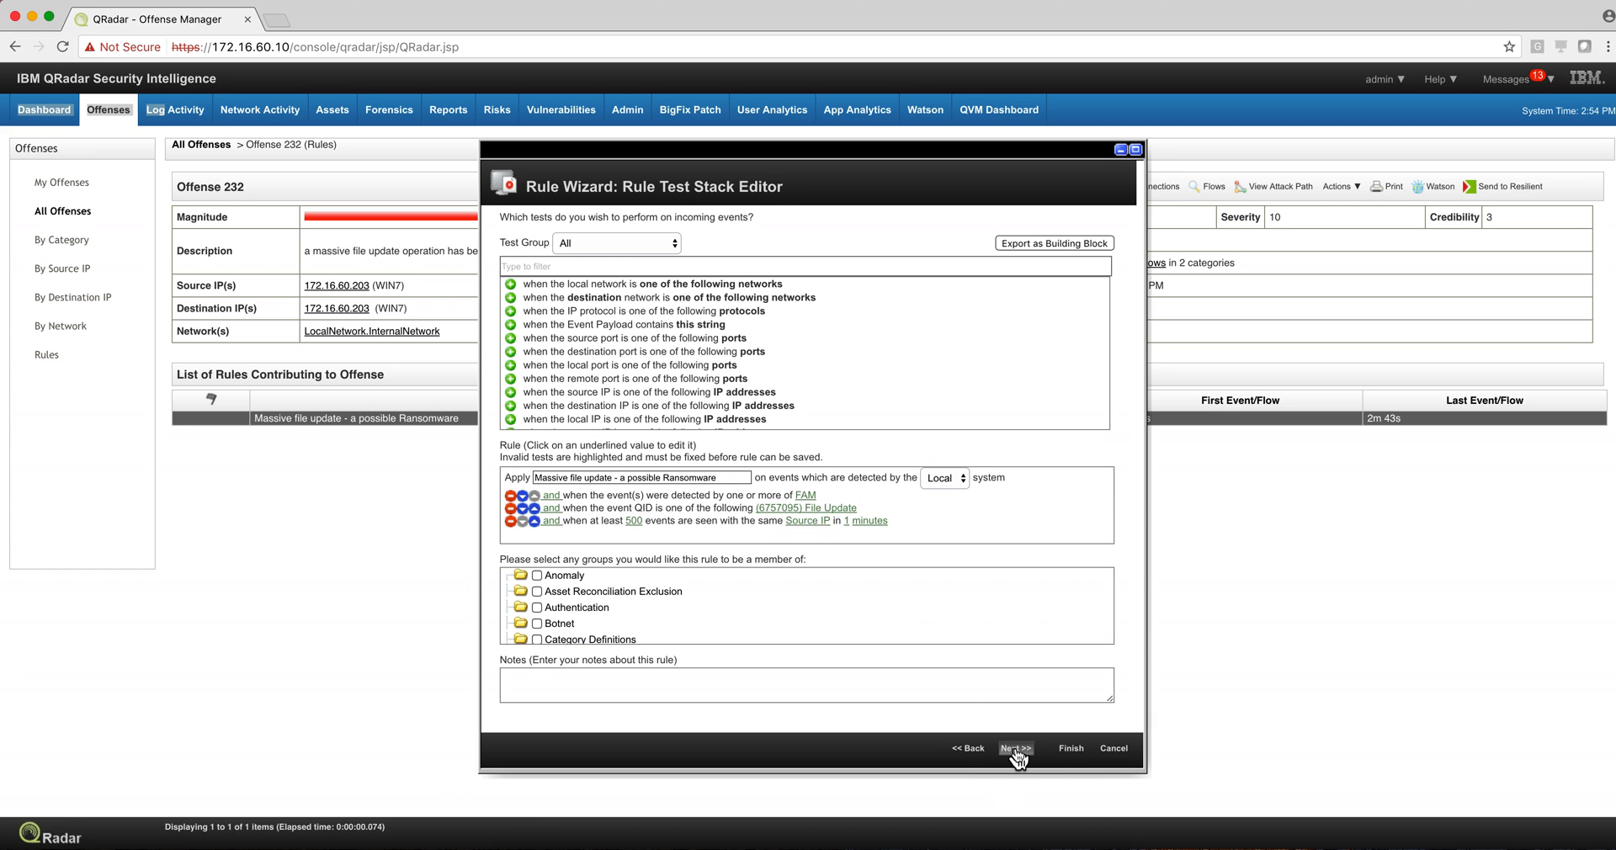
Review the Rule Response page showing the BigFixProcessTermination custom action, then cancel the edit.
{"action": "left_click", "coordinate": [1014, 748]}
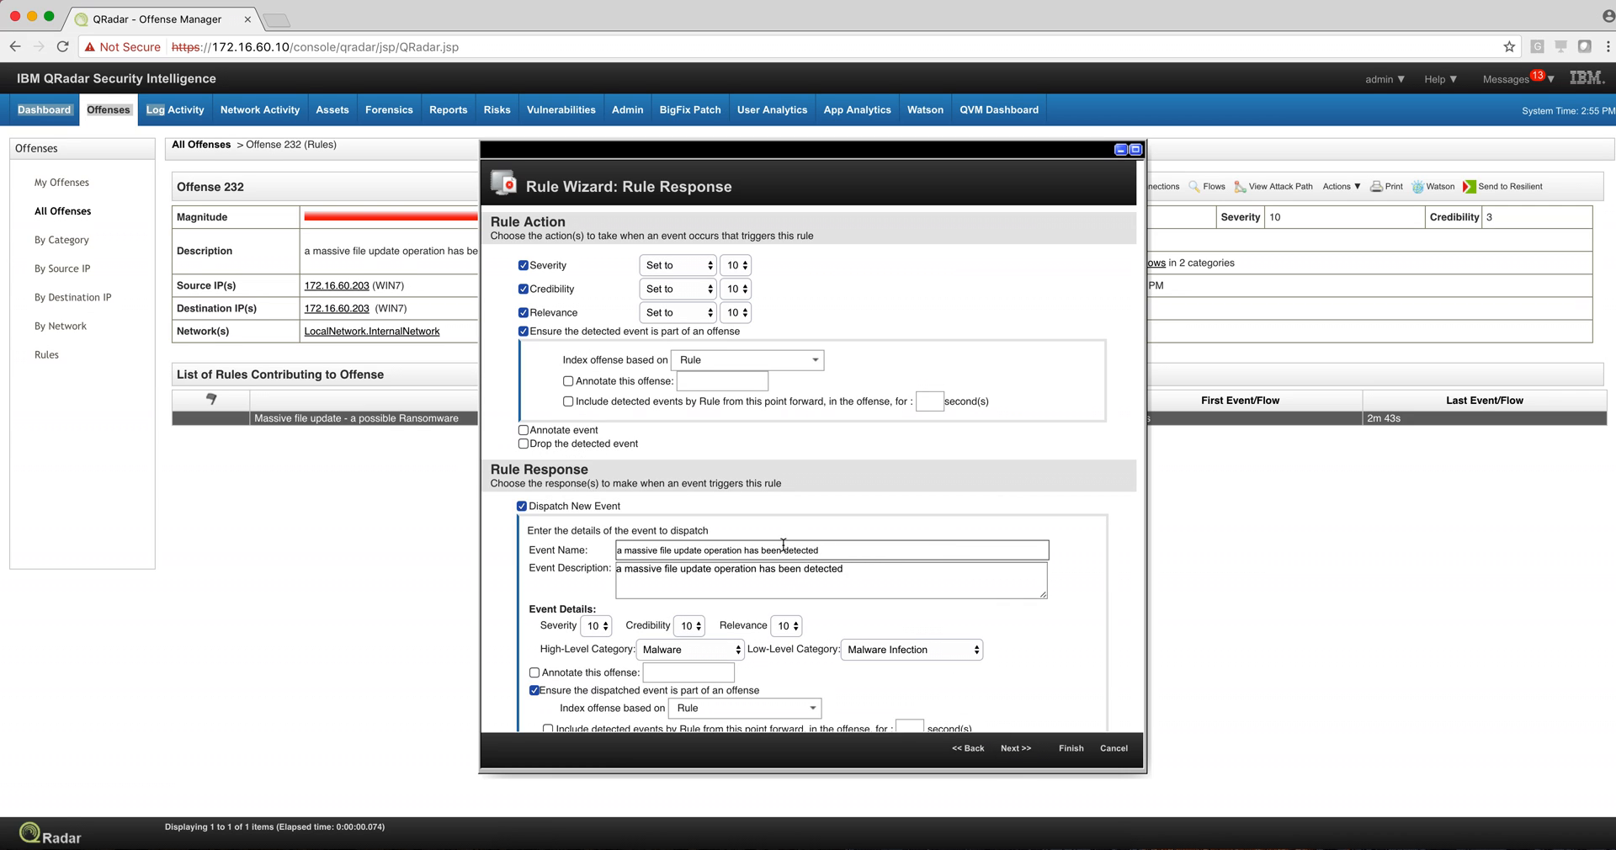
{"action": "left_click", "coordinate": [830, 579]}
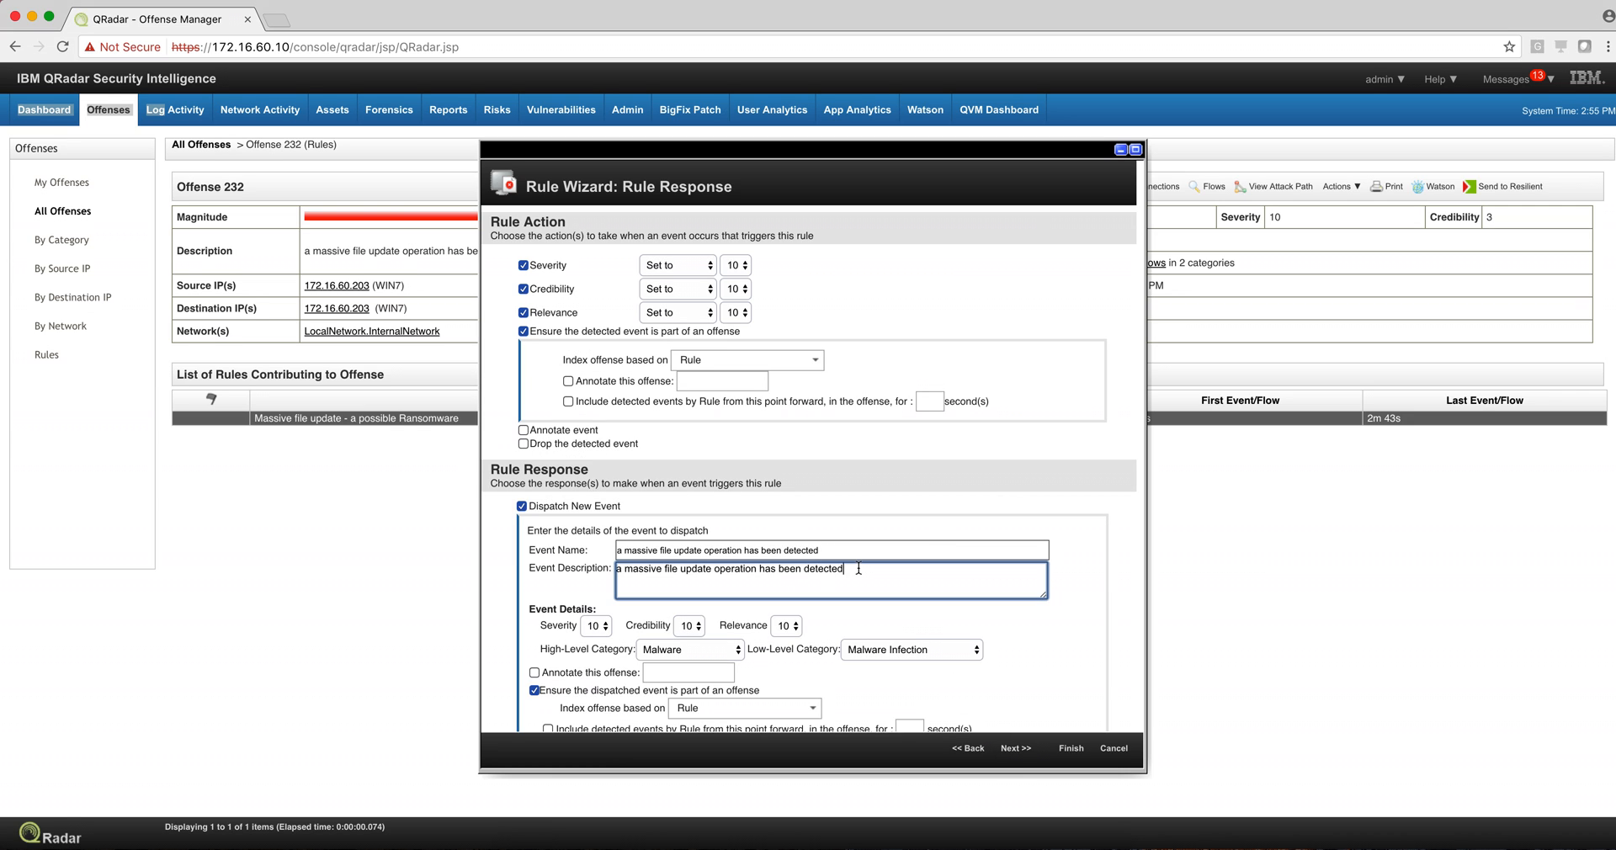
{"action": "scroll", "scroll_direction": "down", "scroll_amount": 3}
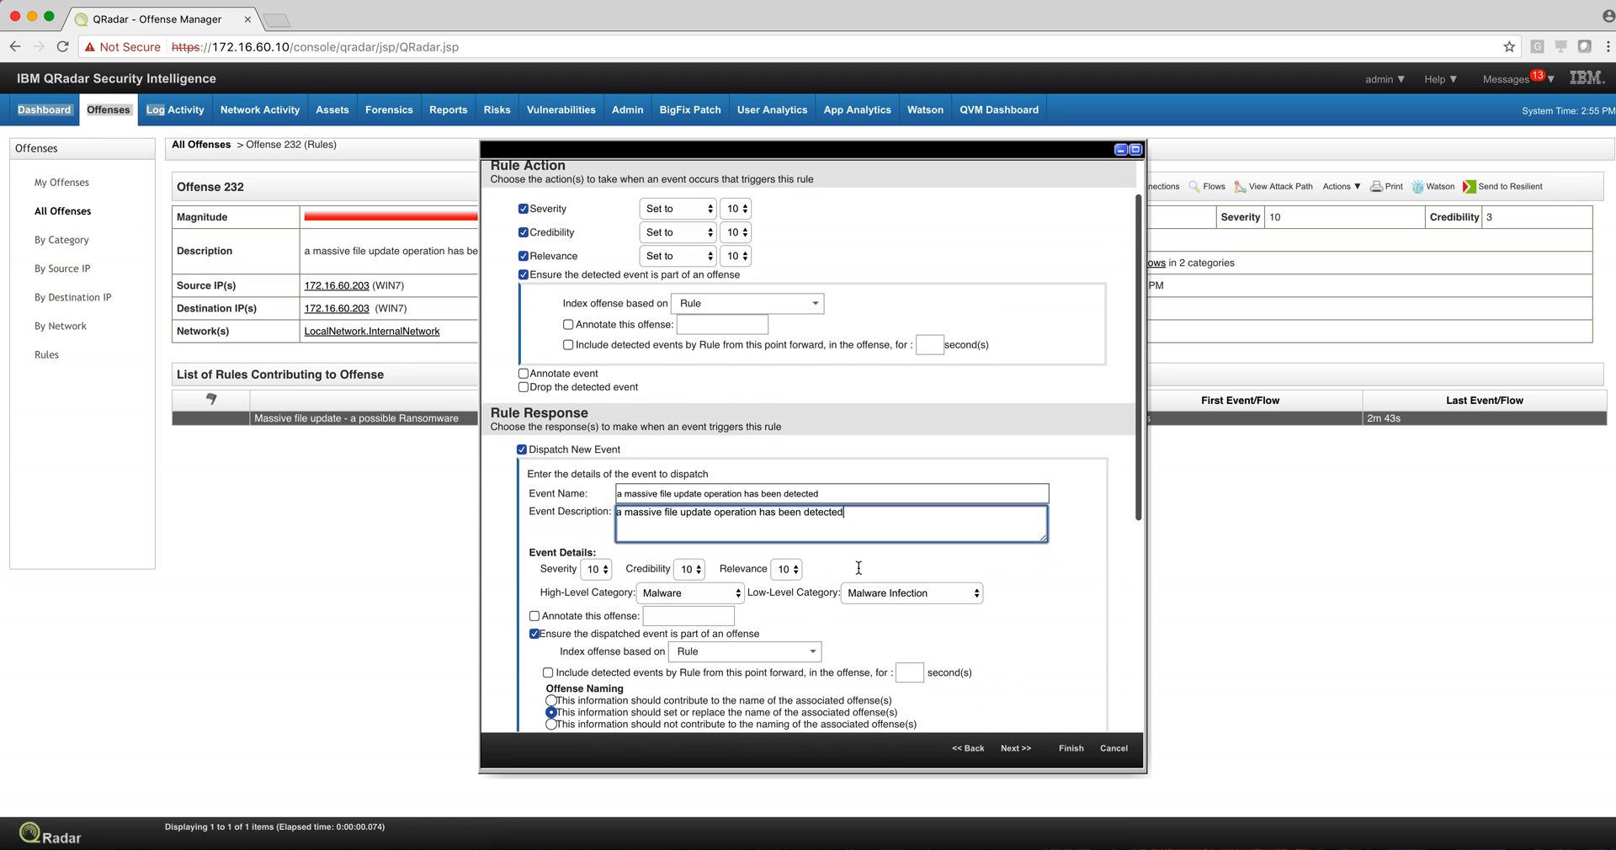
{"action": "scroll", "scroll_direction": "down", "scroll_amount": 3}
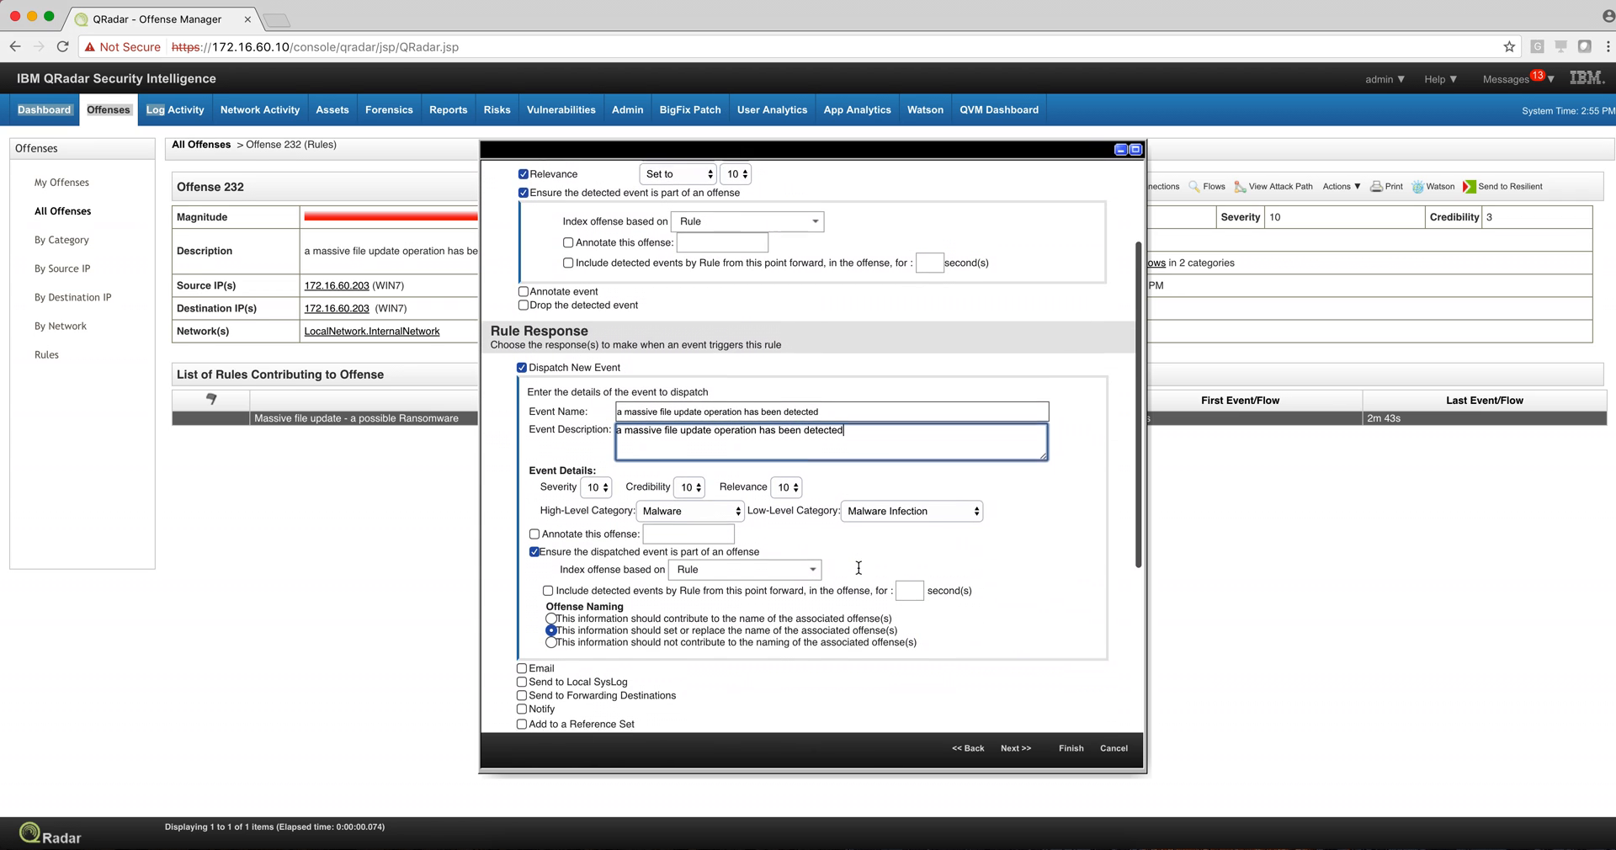
{"action": "scroll", "scroll_direction": "down", "scroll_amount": 3}
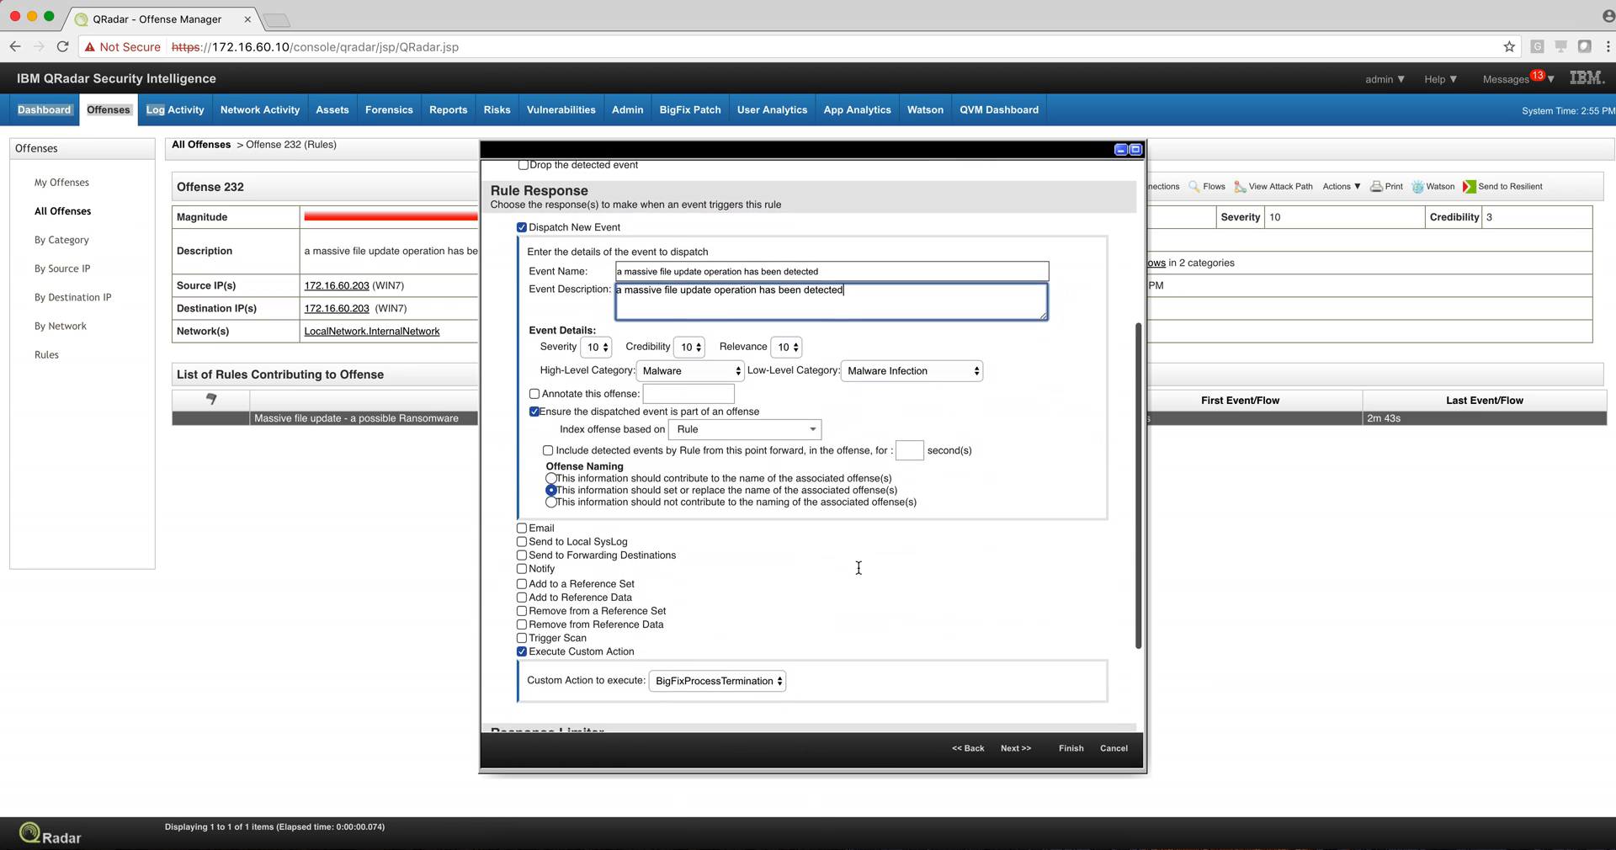
{"action": "scroll", "scroll_direction": "down", "scroll_amount": 3}
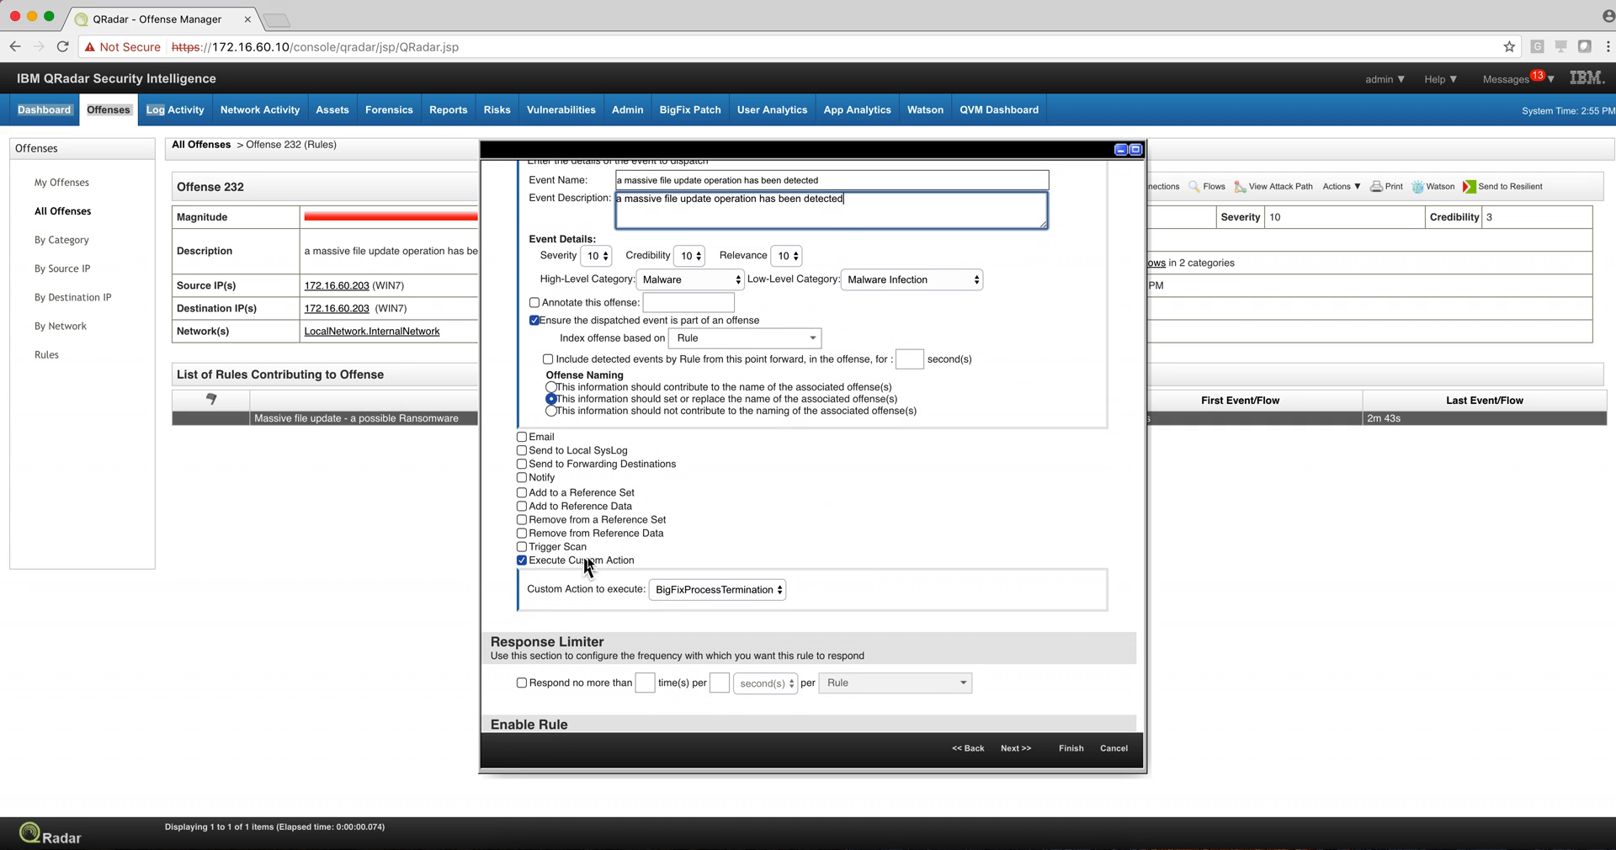
{"action": "mouse_move", "coordinate": [660, 608]}
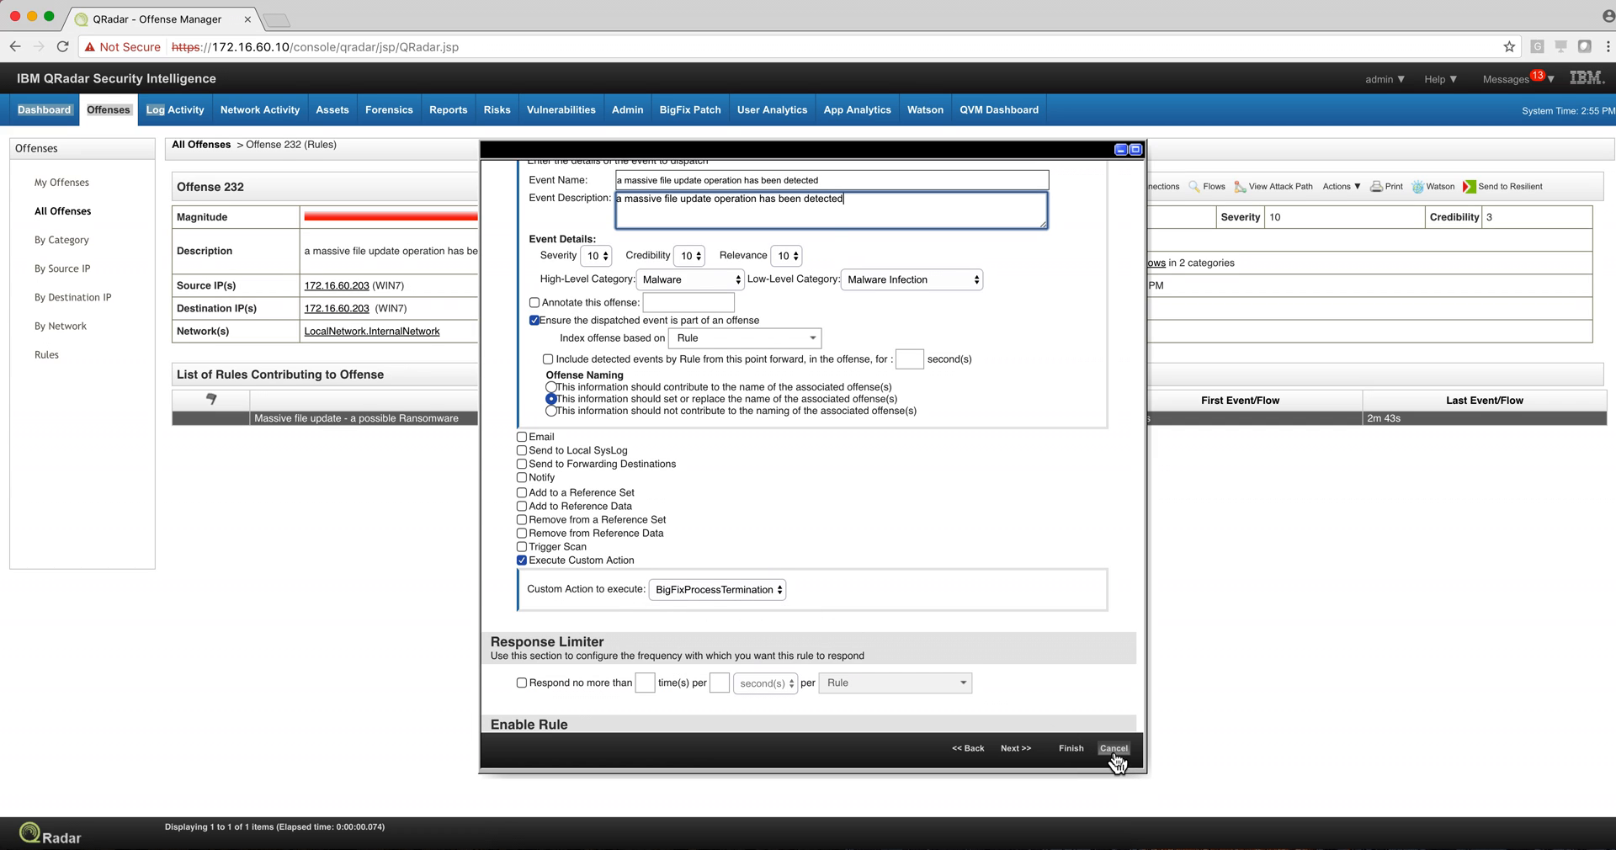
{"action": "left_click", "coordinate": [1113, 747]}
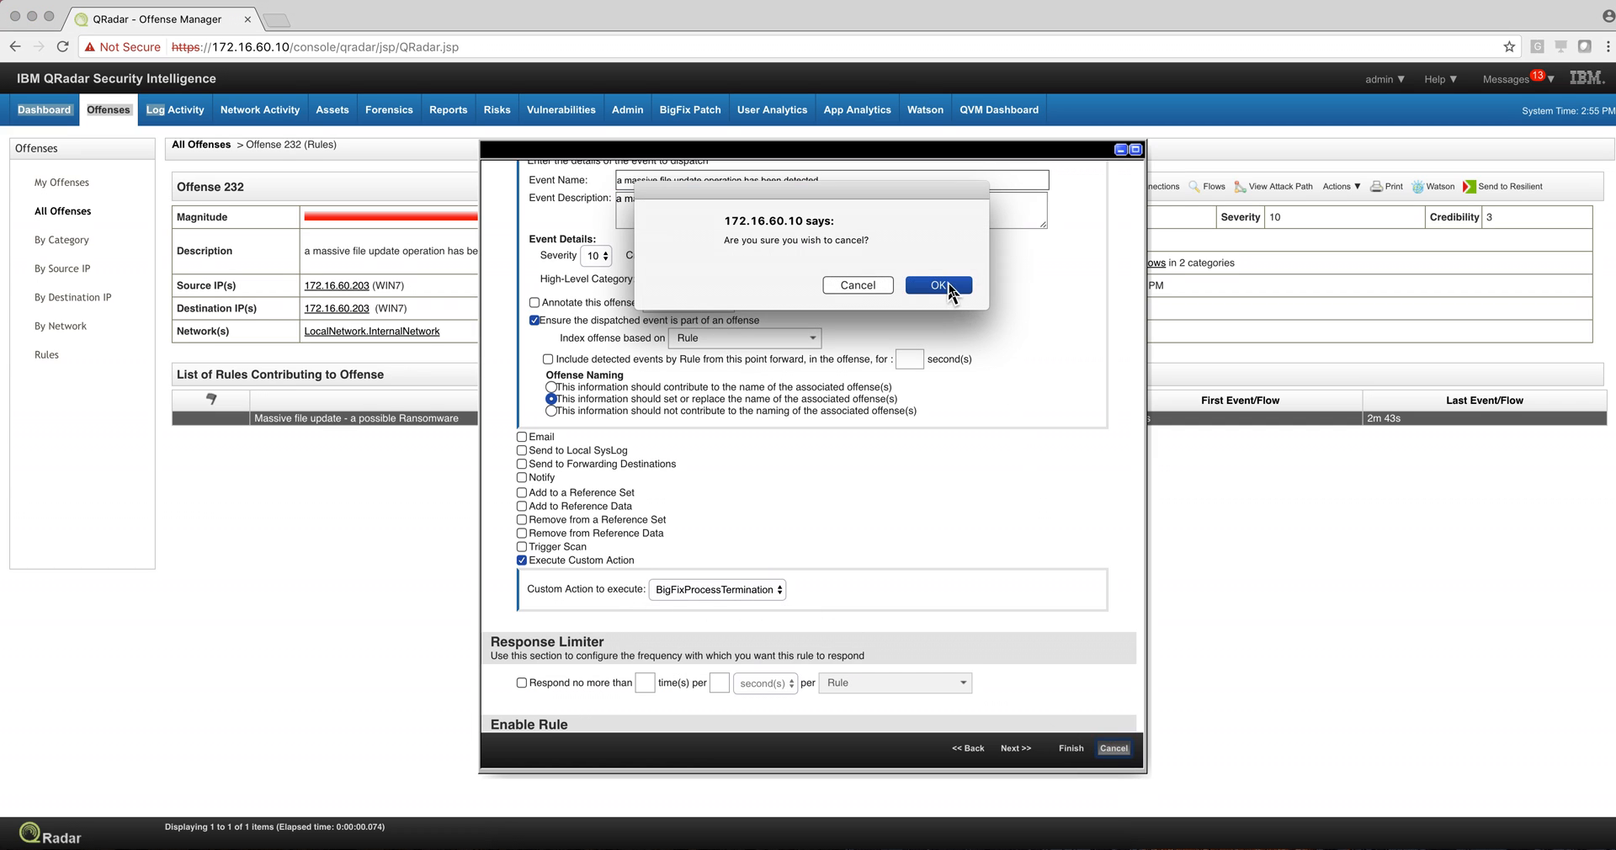
Abandon the rule edit and list the defined custom actions under Admin.
{"action": "left_click", "coordinate": [936, 287]}
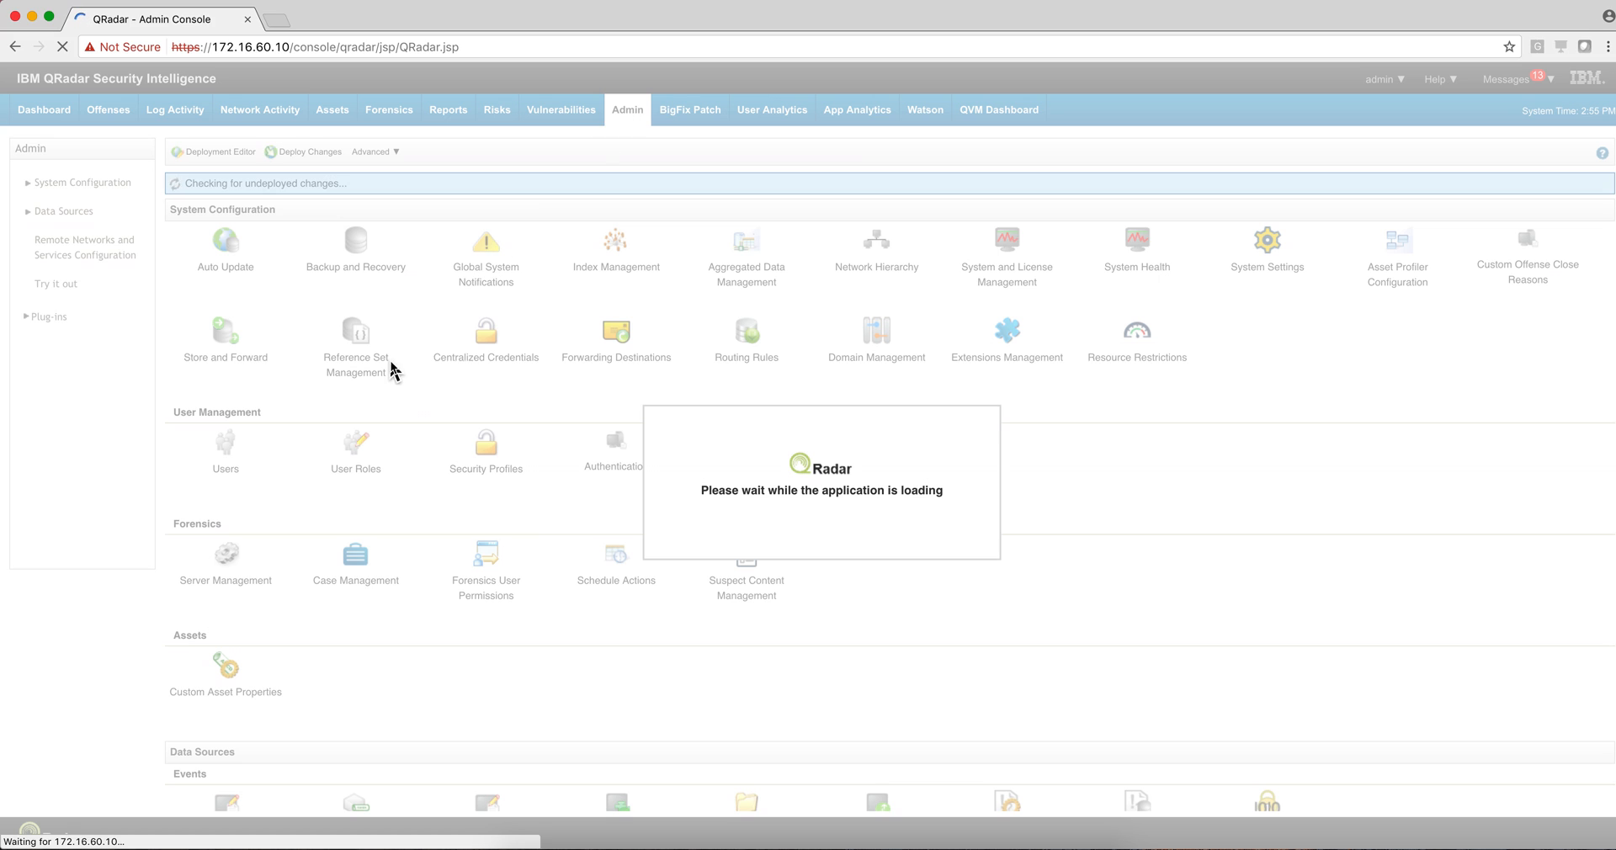
{"action": "mouse_move", "coordinate": [413, 394]}
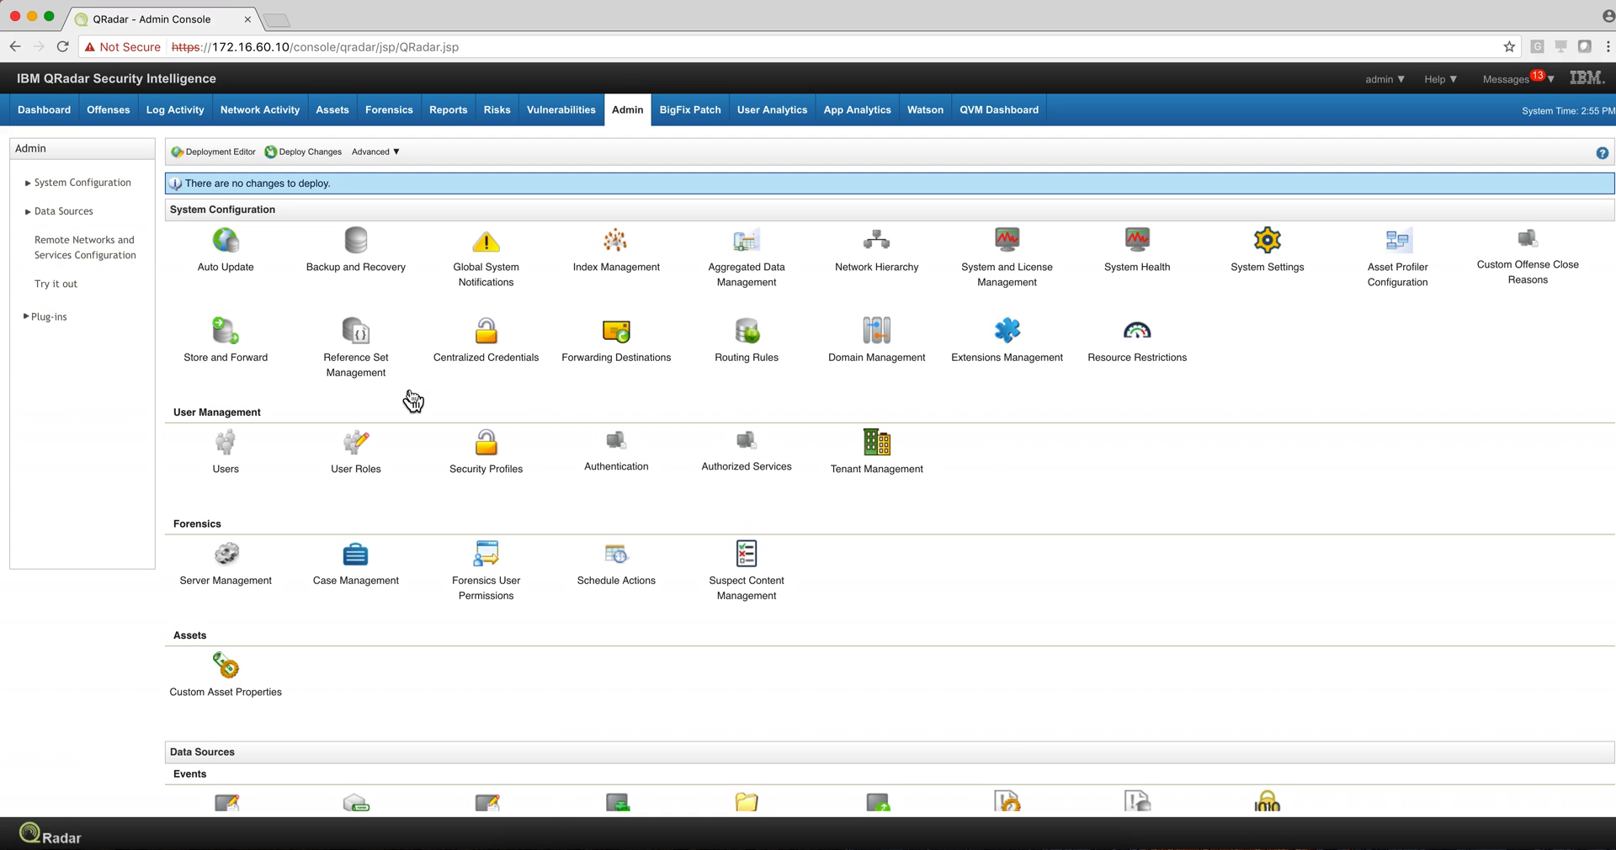
{"action": "scroll", "scroll_direction": "down", "scroll_amount": 3}
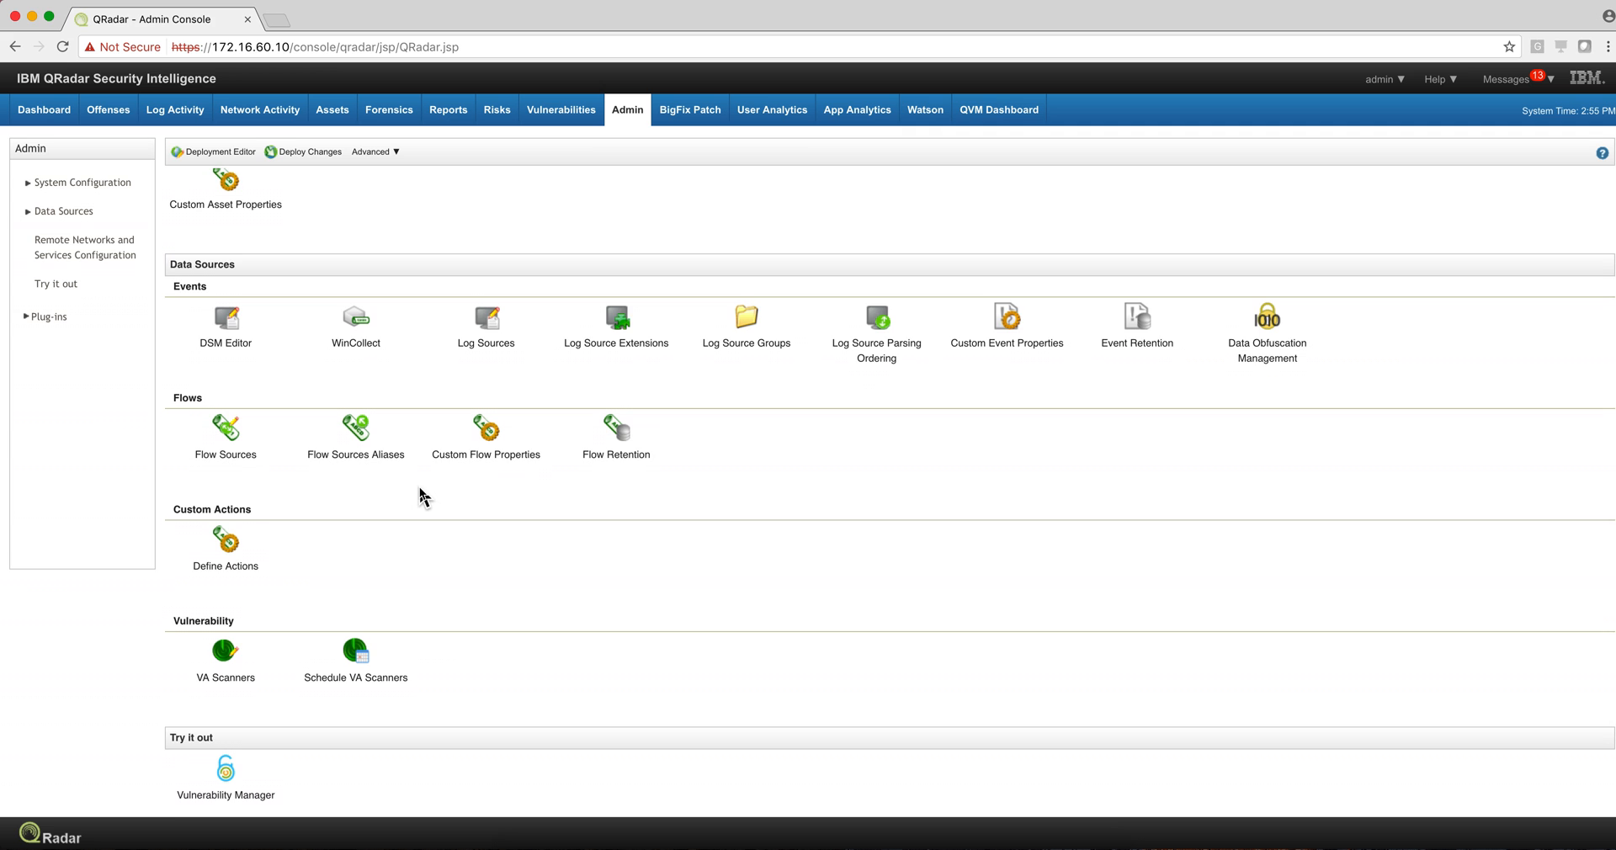
{"action": "left_click", "coordinate": [224, 537]}
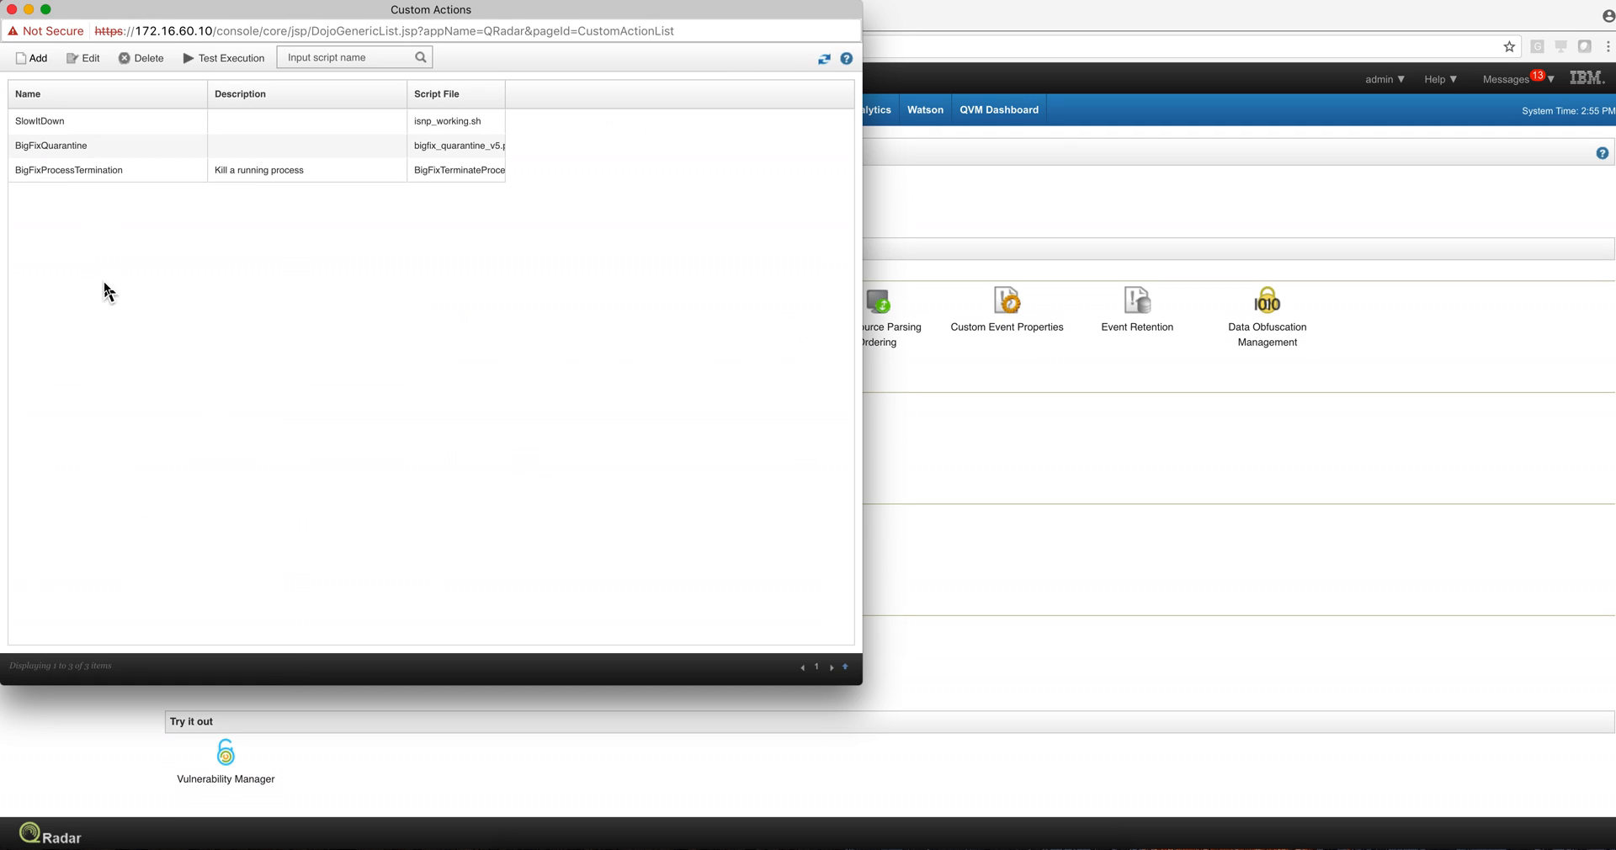
Review BigFixProcessTermination's parameters: token, asset IP, BigFix IP, credentials and process name.
{"action": "left_click", "coordinate": [102, 170]}
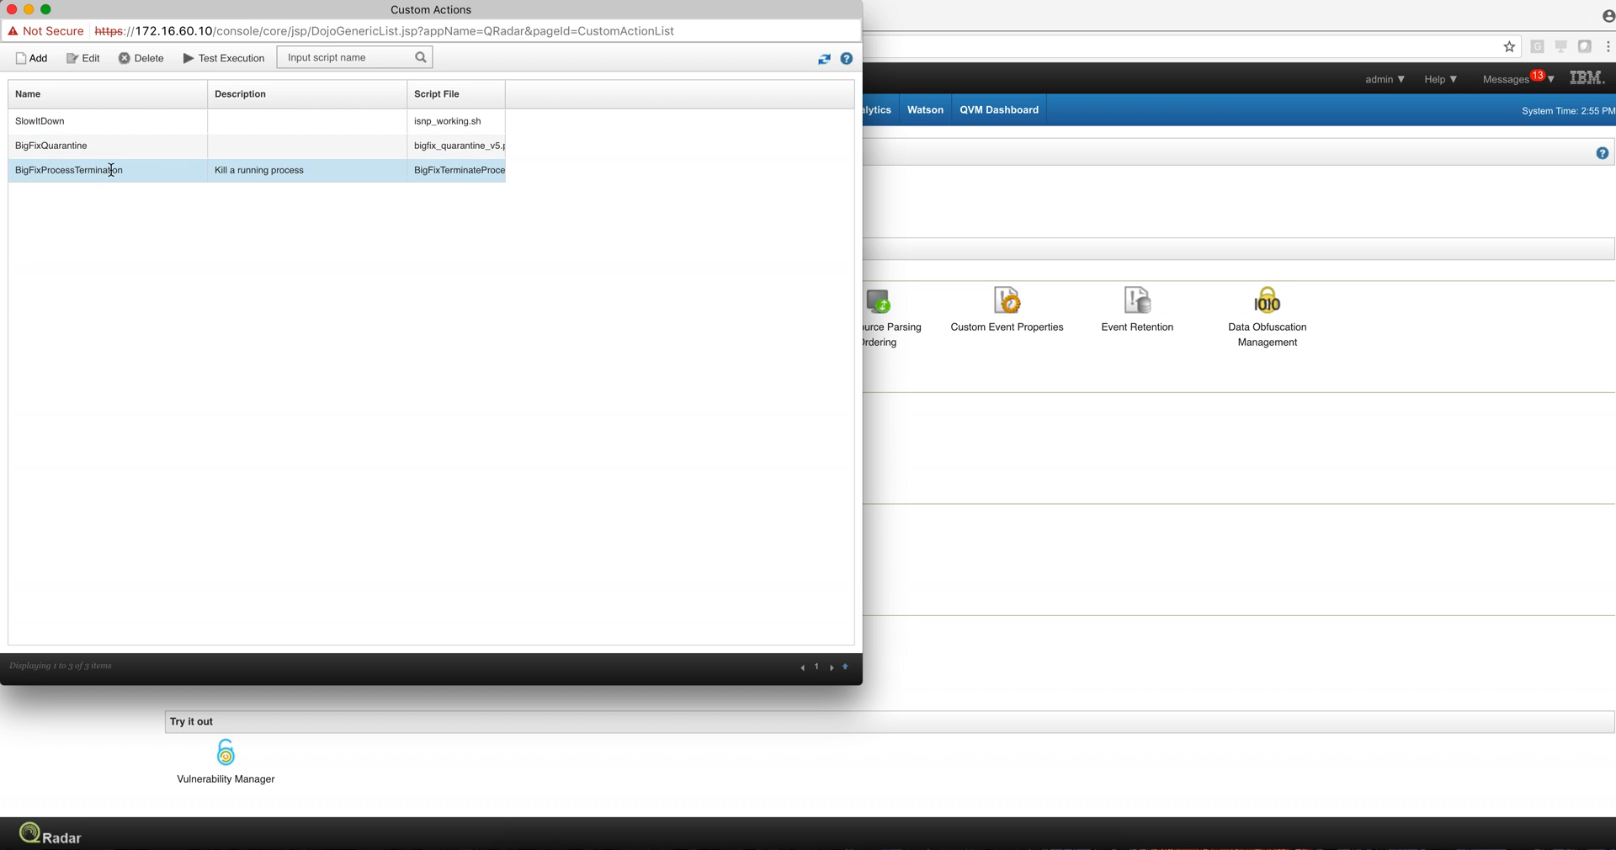
{"action": "left_click", "coordinate": [90, 58]}
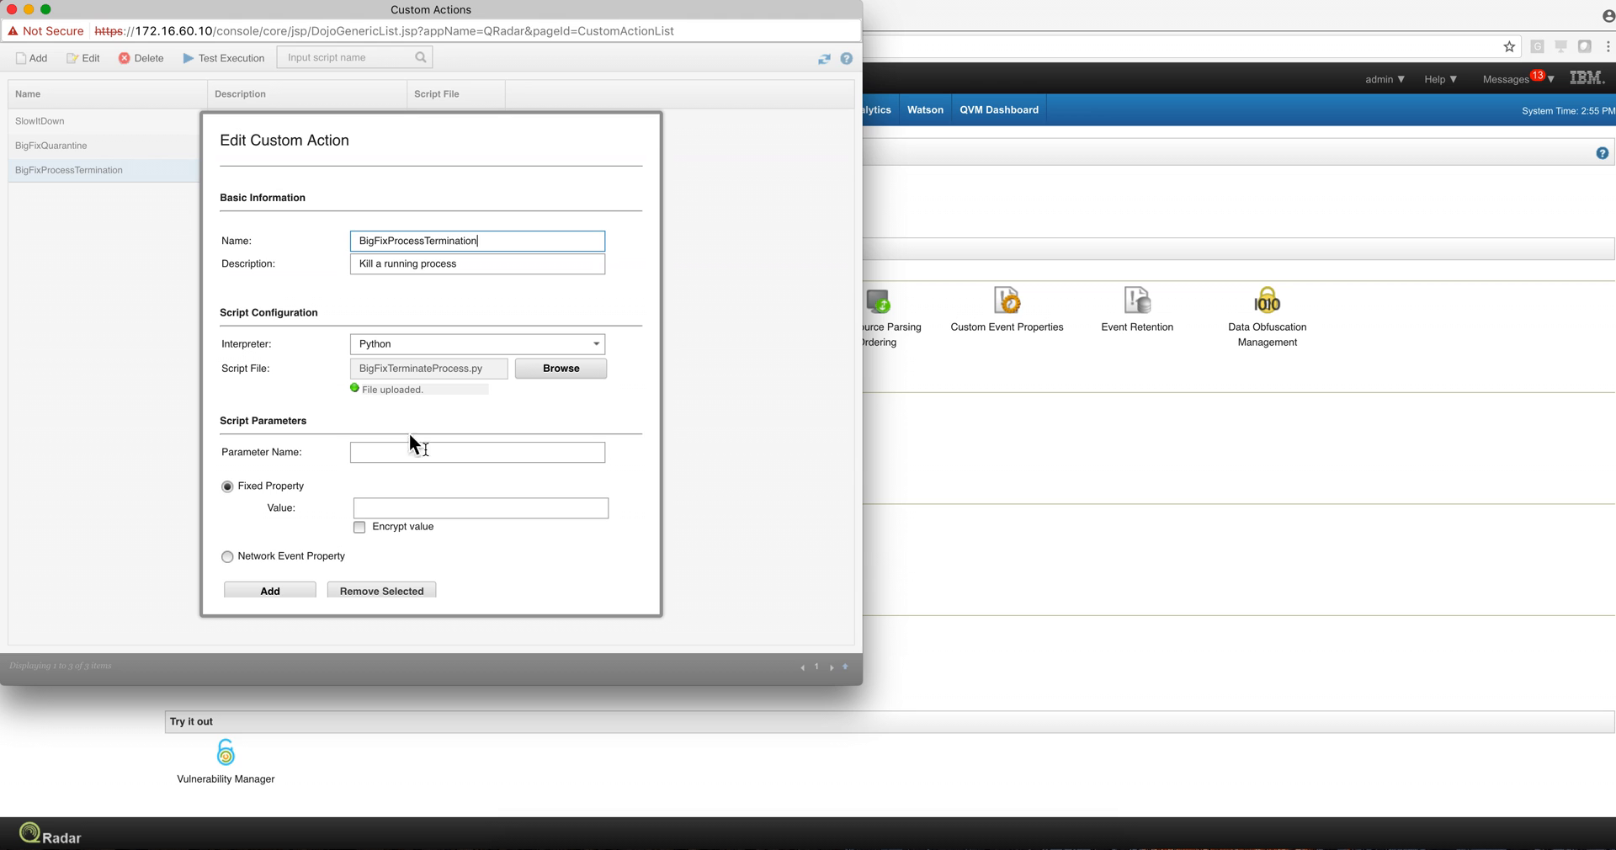
{"action": "mouse_move", "coordinate": [485, 384]}
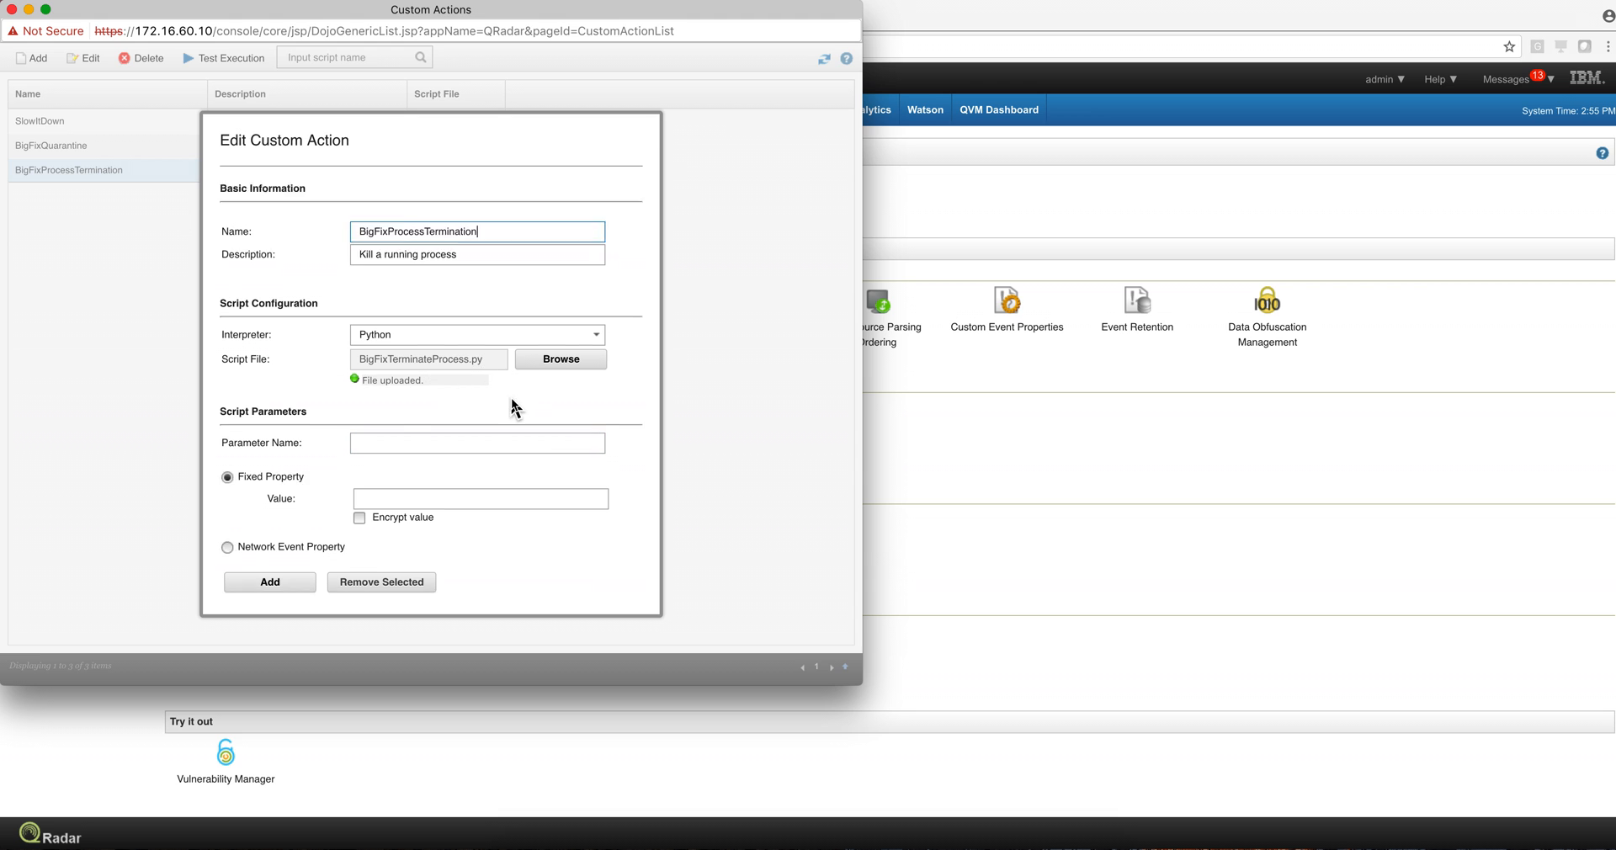
{"action": "scroll", "scroll_direction": "down", "scroll_amount": 3}
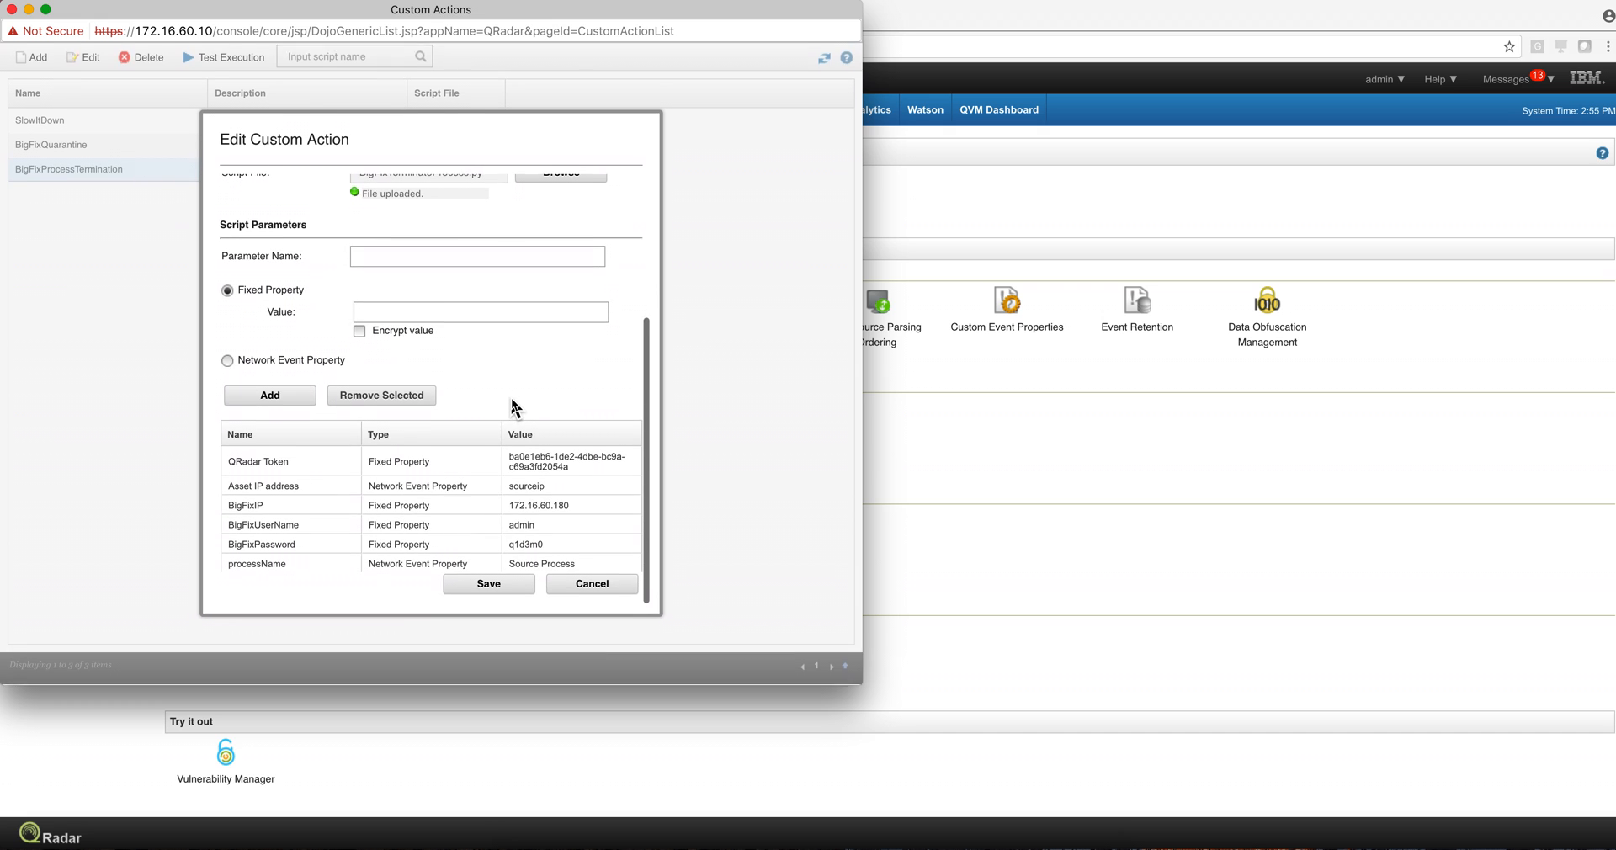
{"action": "left_click", "coordinate": [288, 485]}
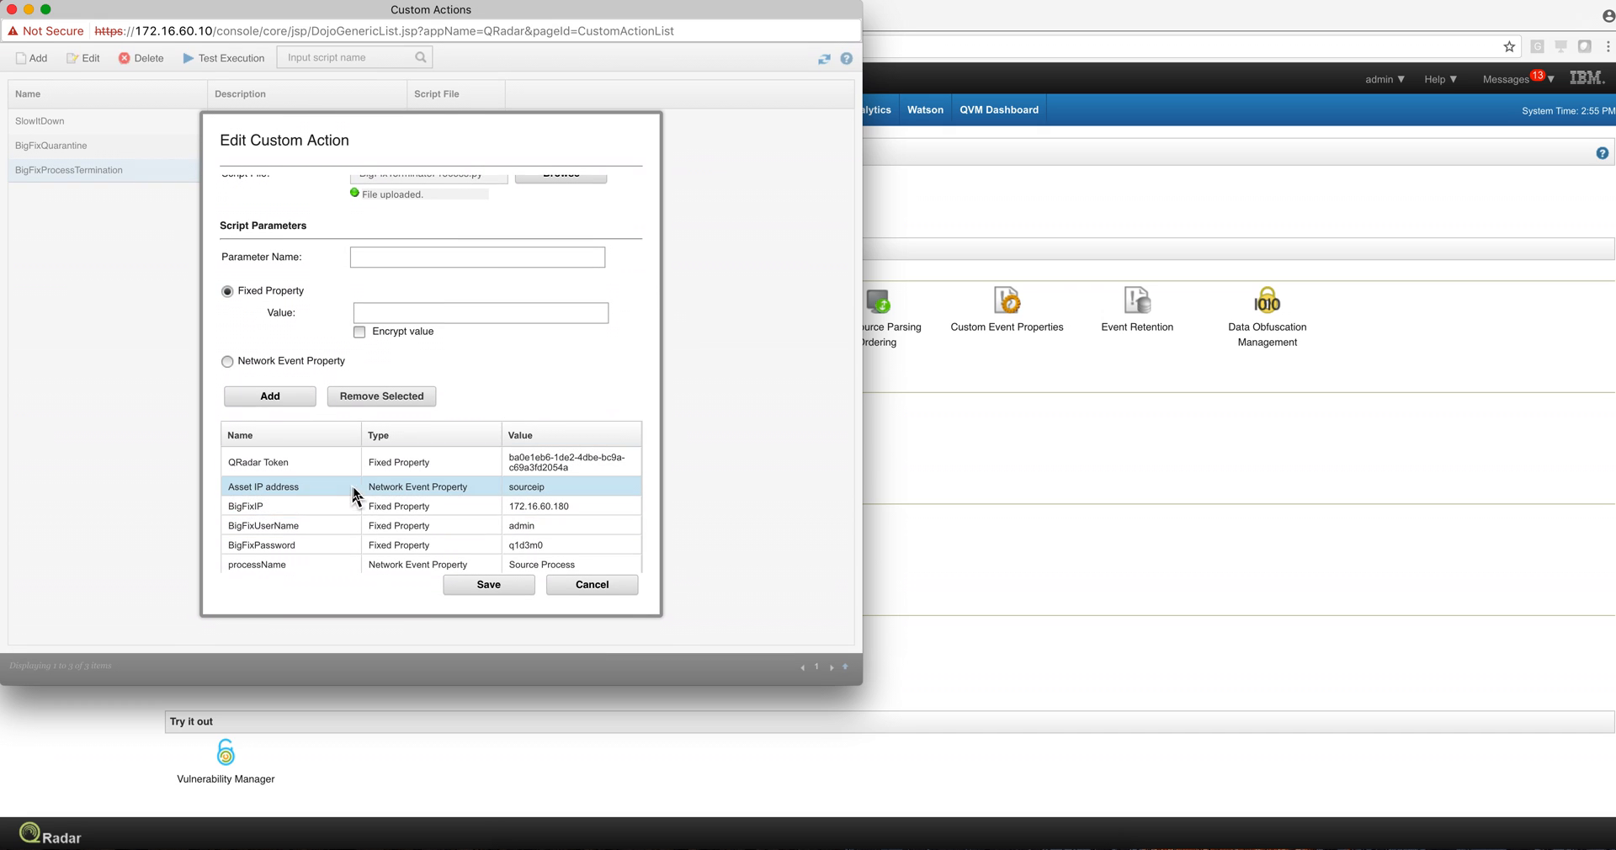
{"action": "mouse_move", "coordinate": [424, 487]}
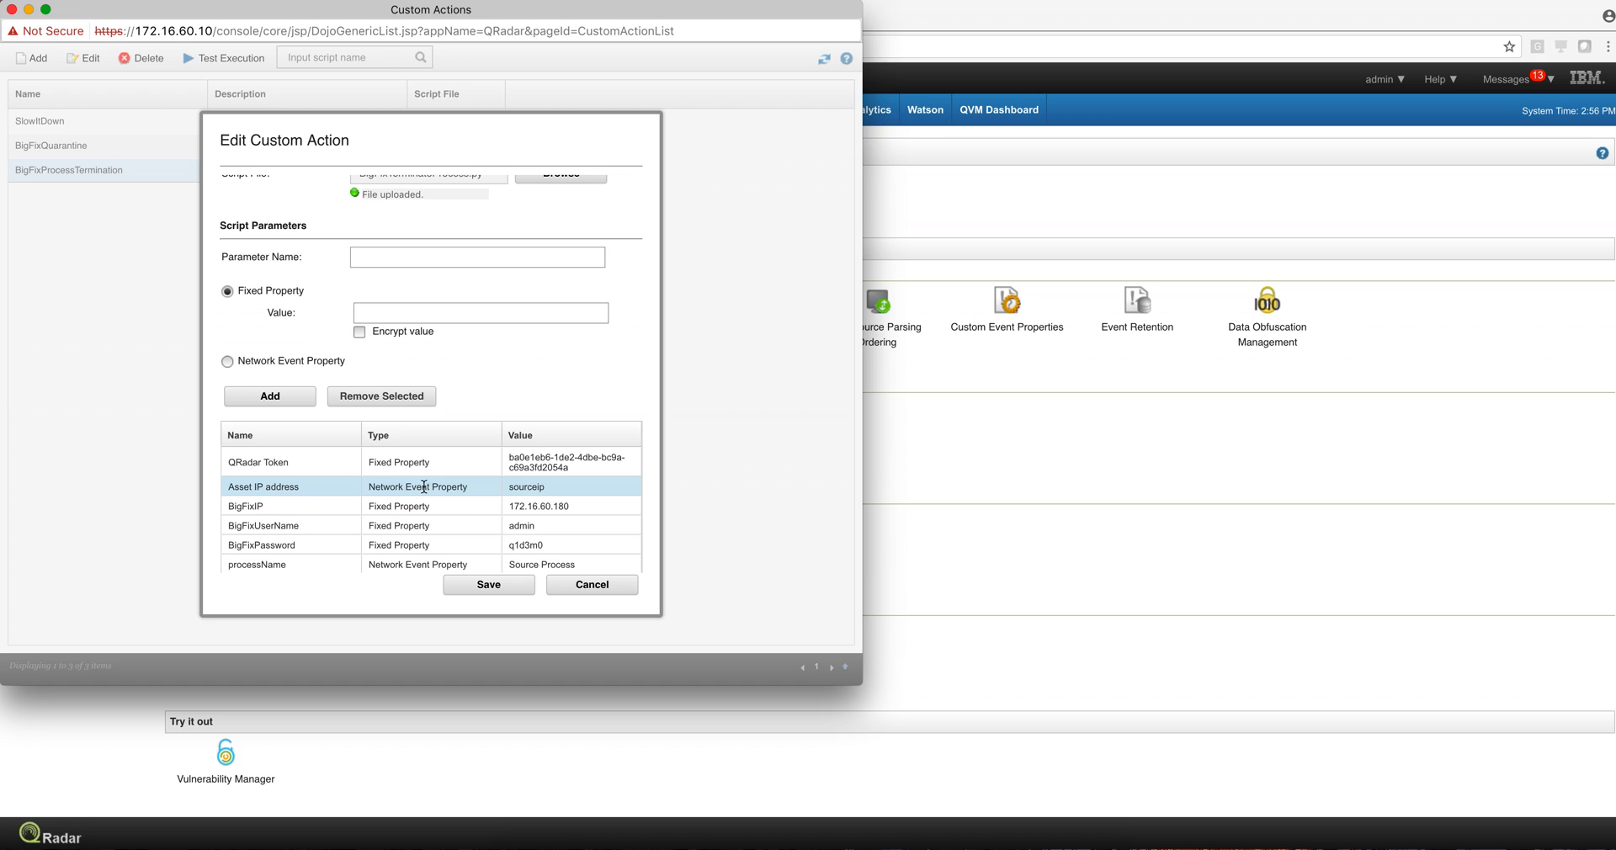
{"action": "left_click", "coordinate": [412, 525]}
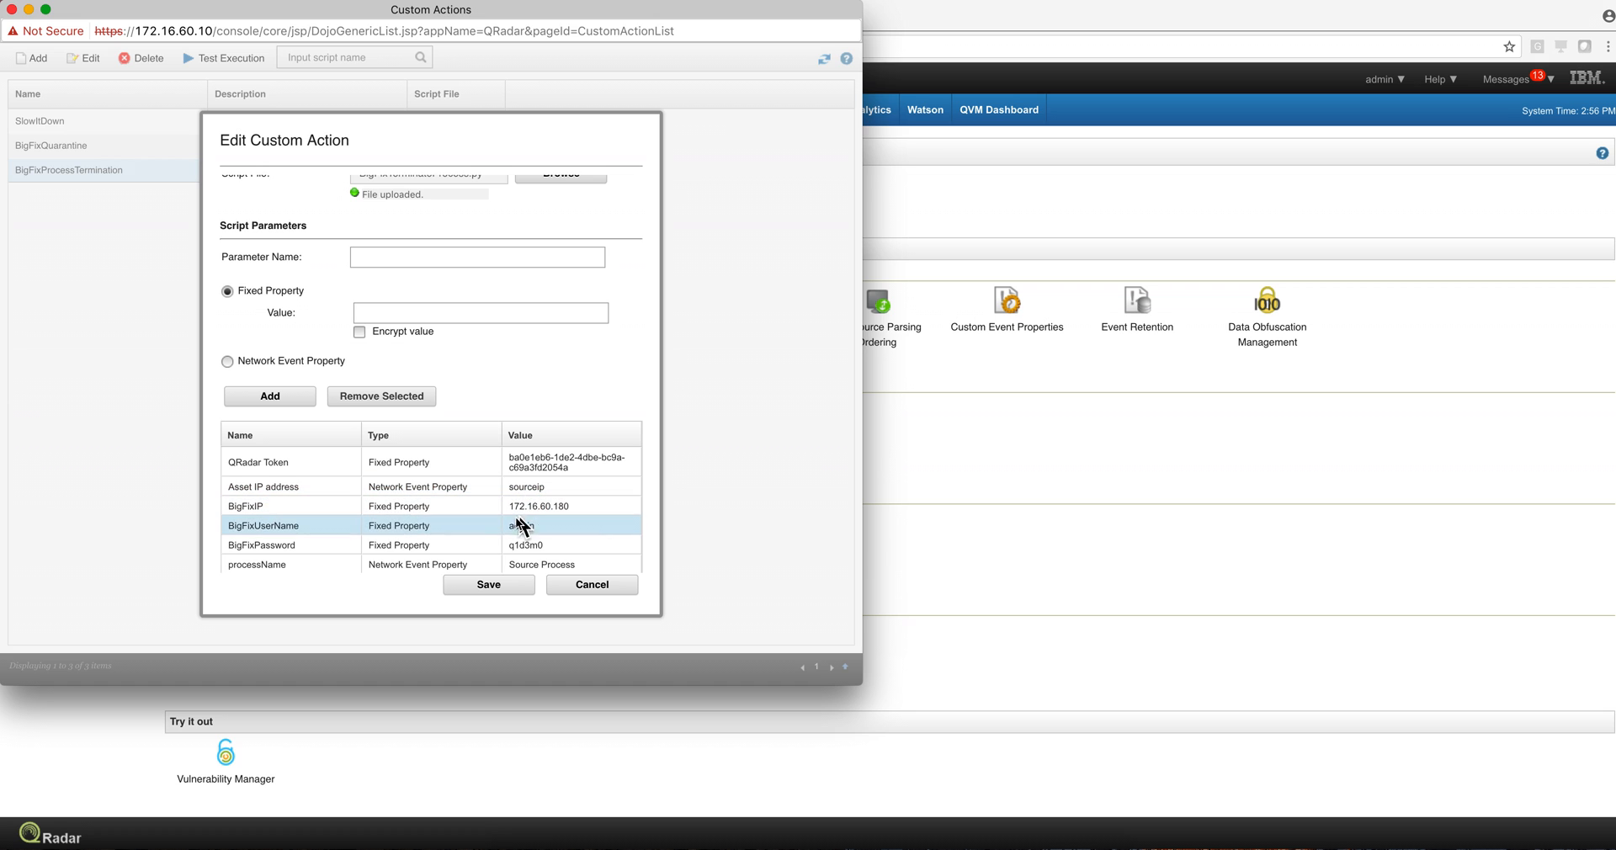
{"action": "left_click", "coordinate": [500, 544]}
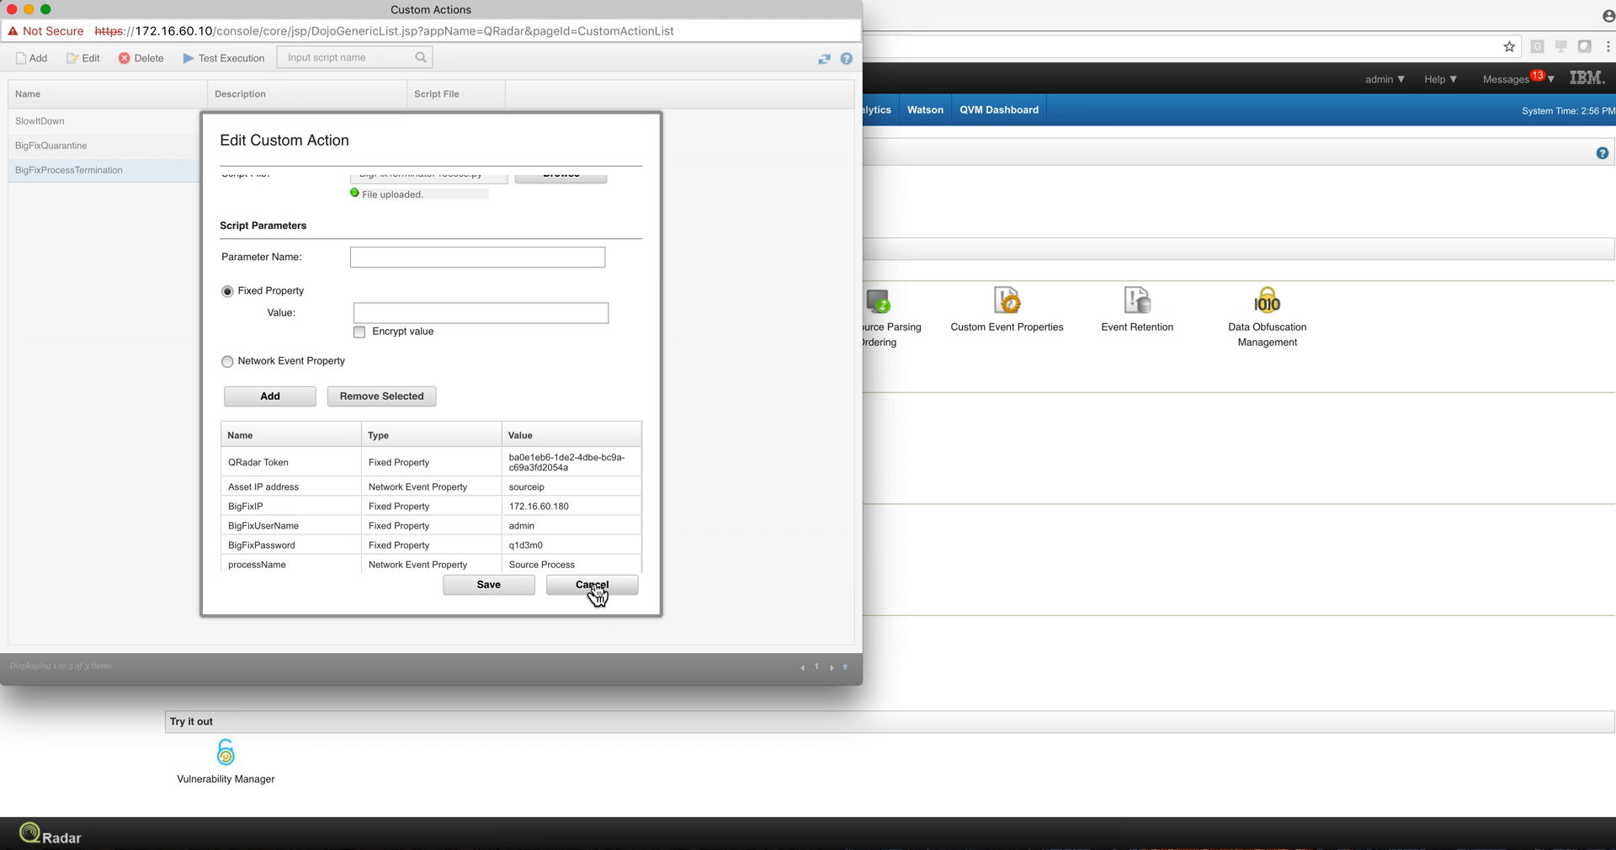
Cancel editing the custom action and discard unsaved changes.
{"action": "left_click", "coordinate": [591, 585]}
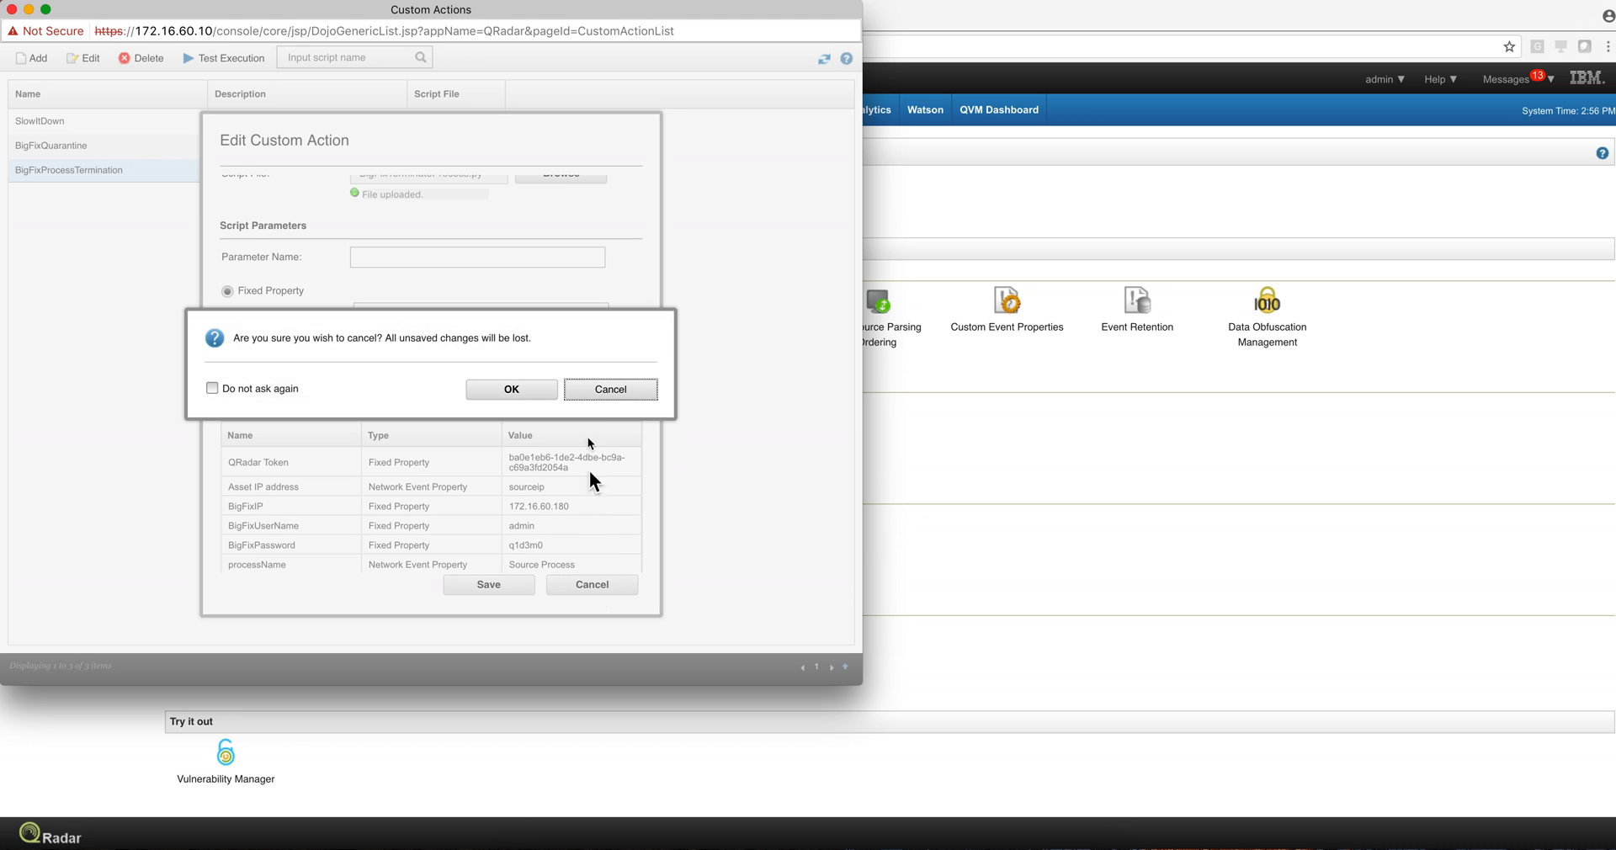
{"action": "left_click", "coordinate": [510, 389]}
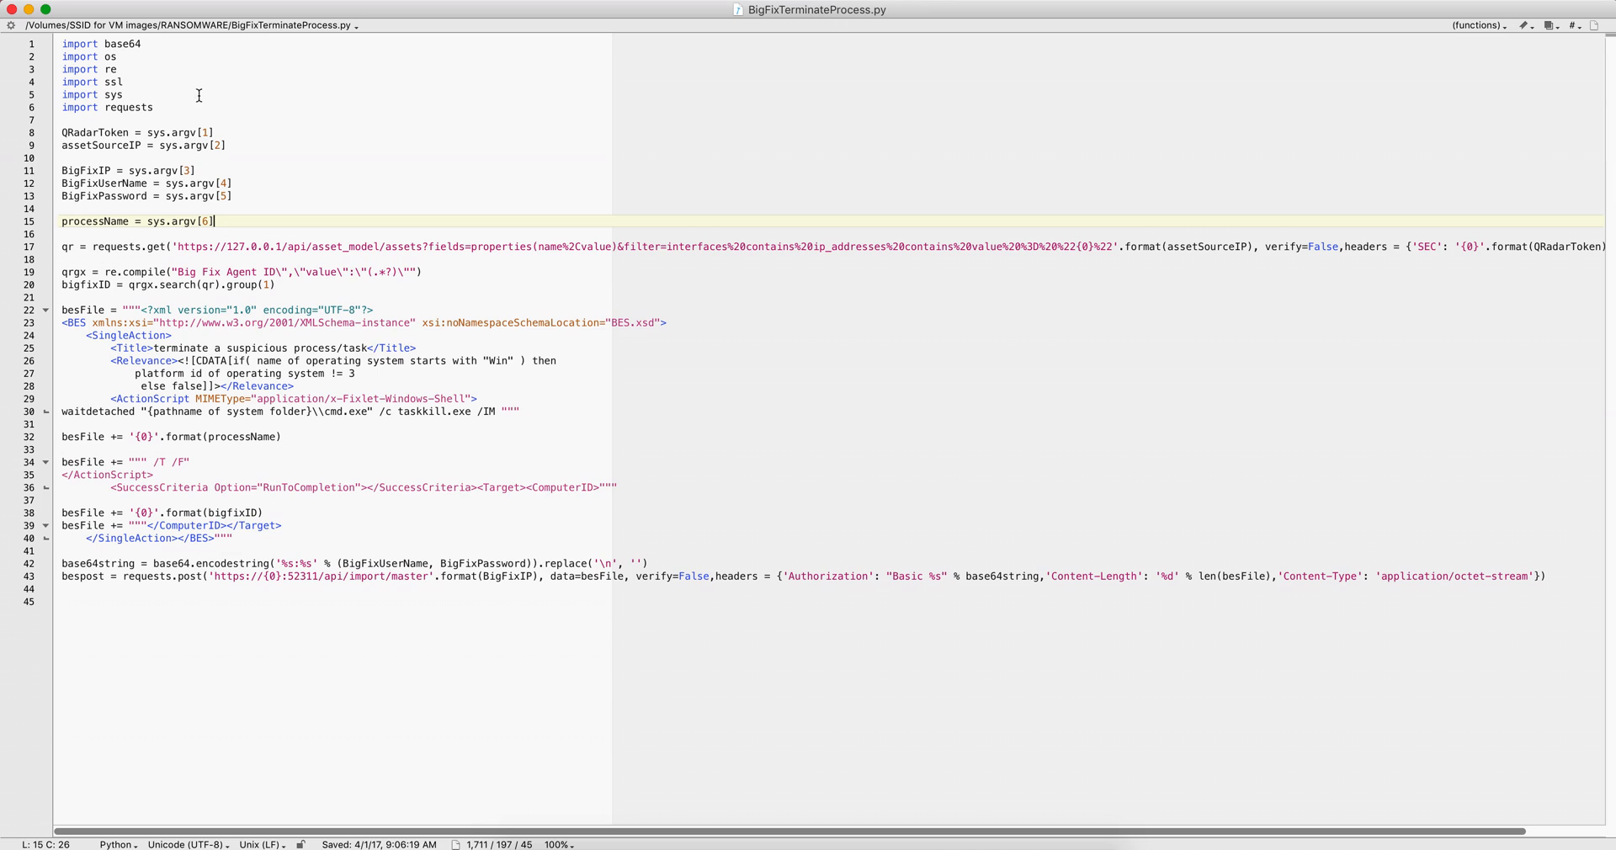
{"action": "mouse_move", "coordinate": [78, 69]}
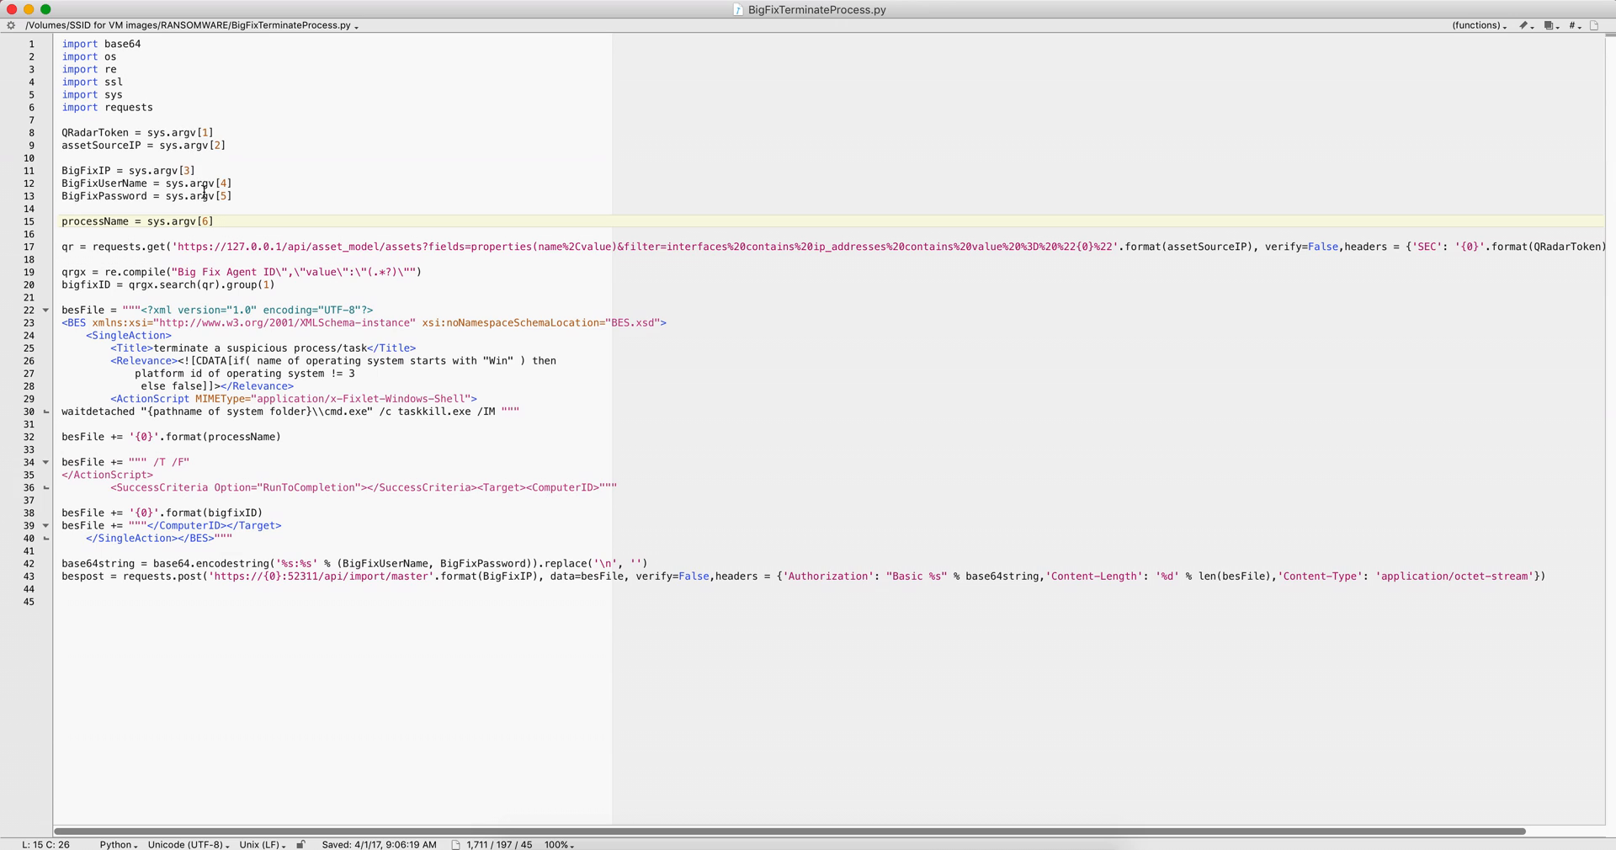
{"action": "mouse_move", "coordinate": [546, 473]}
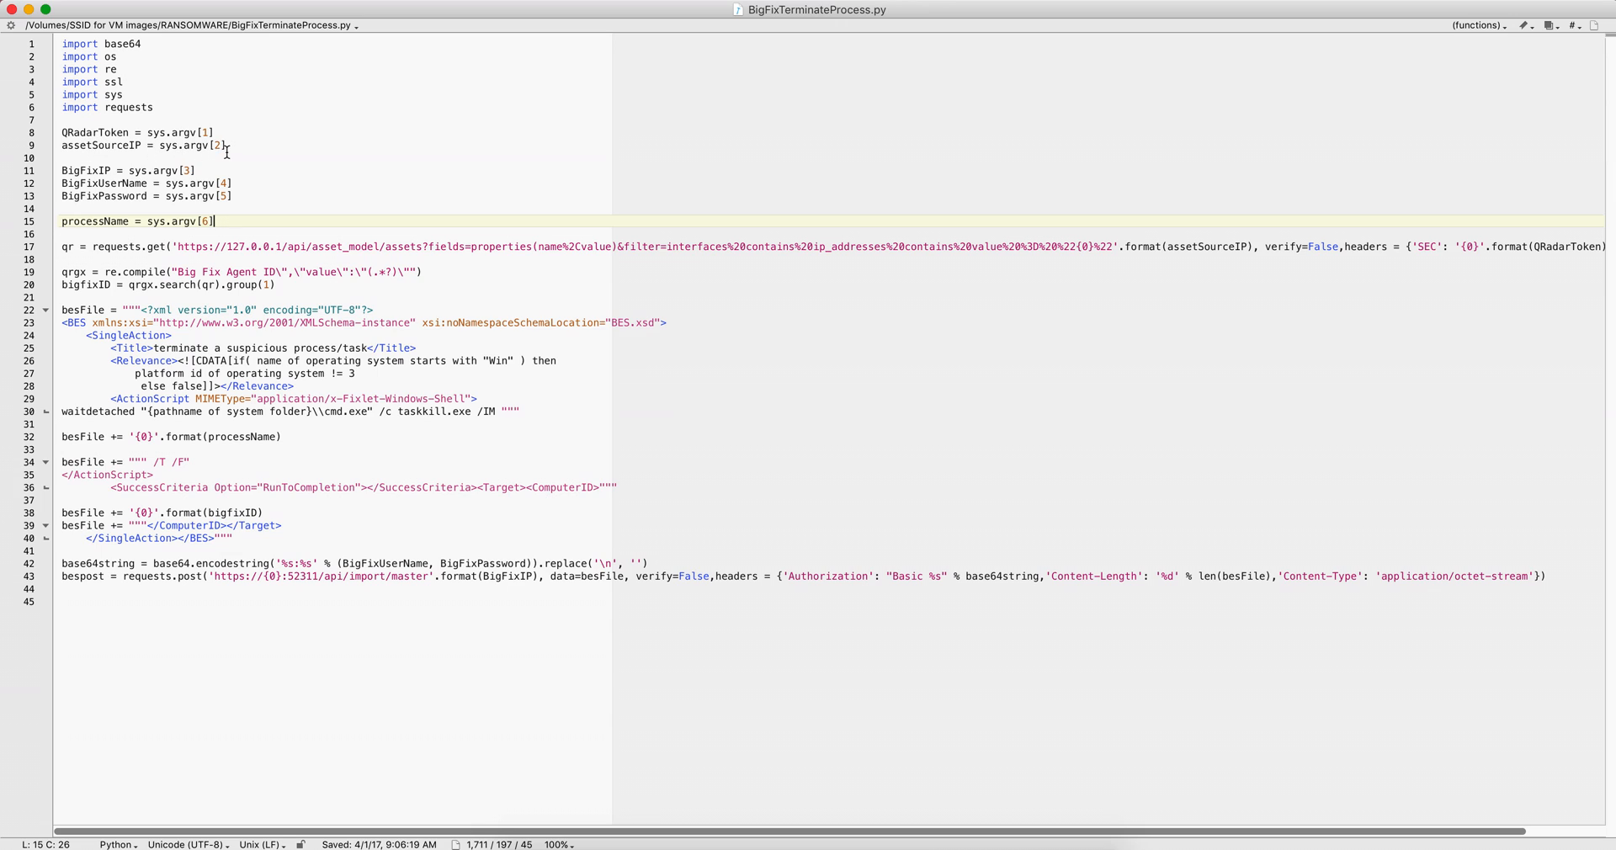
{"action": "mouse_move", "coordinate": [123, 170]}
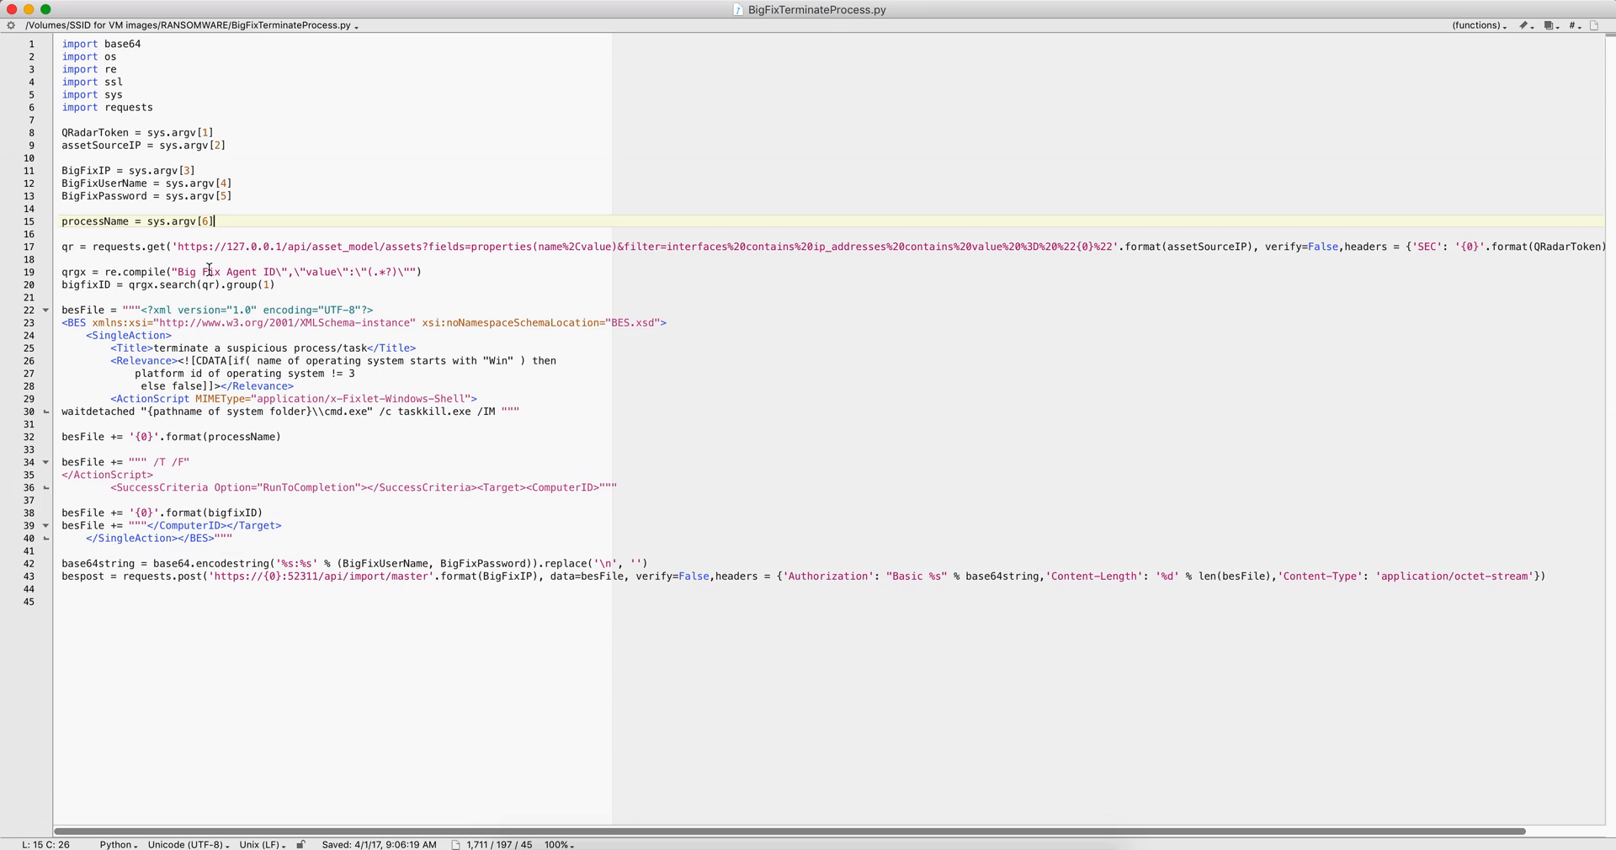
{"action": "mouse_move", "coordinate": [306, 287]}
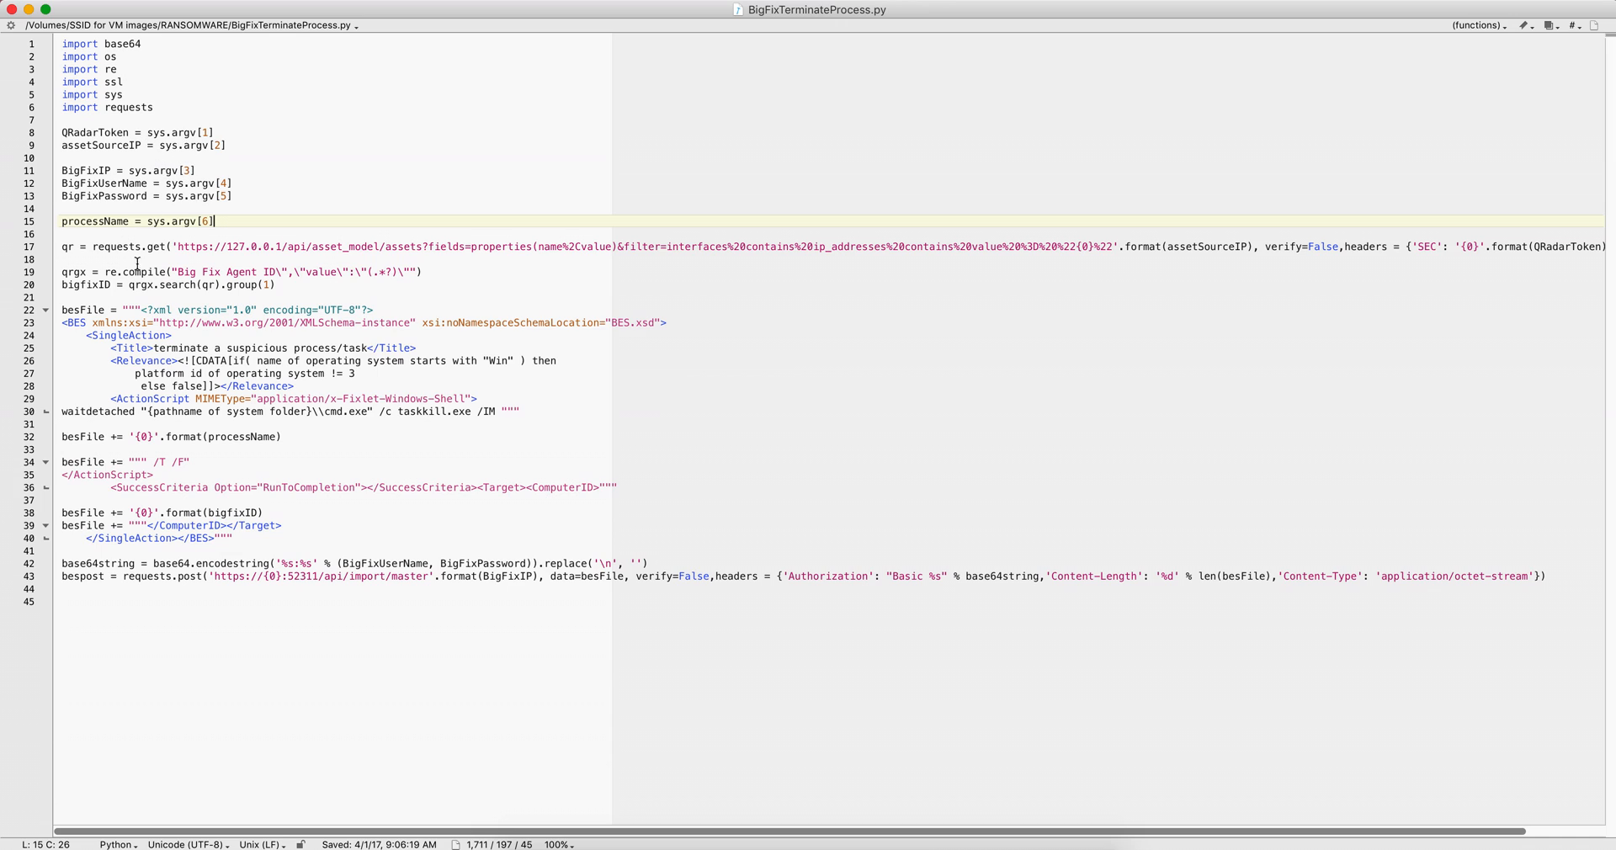
{"action": "mouse_move", "coordinate": [217, 293]}
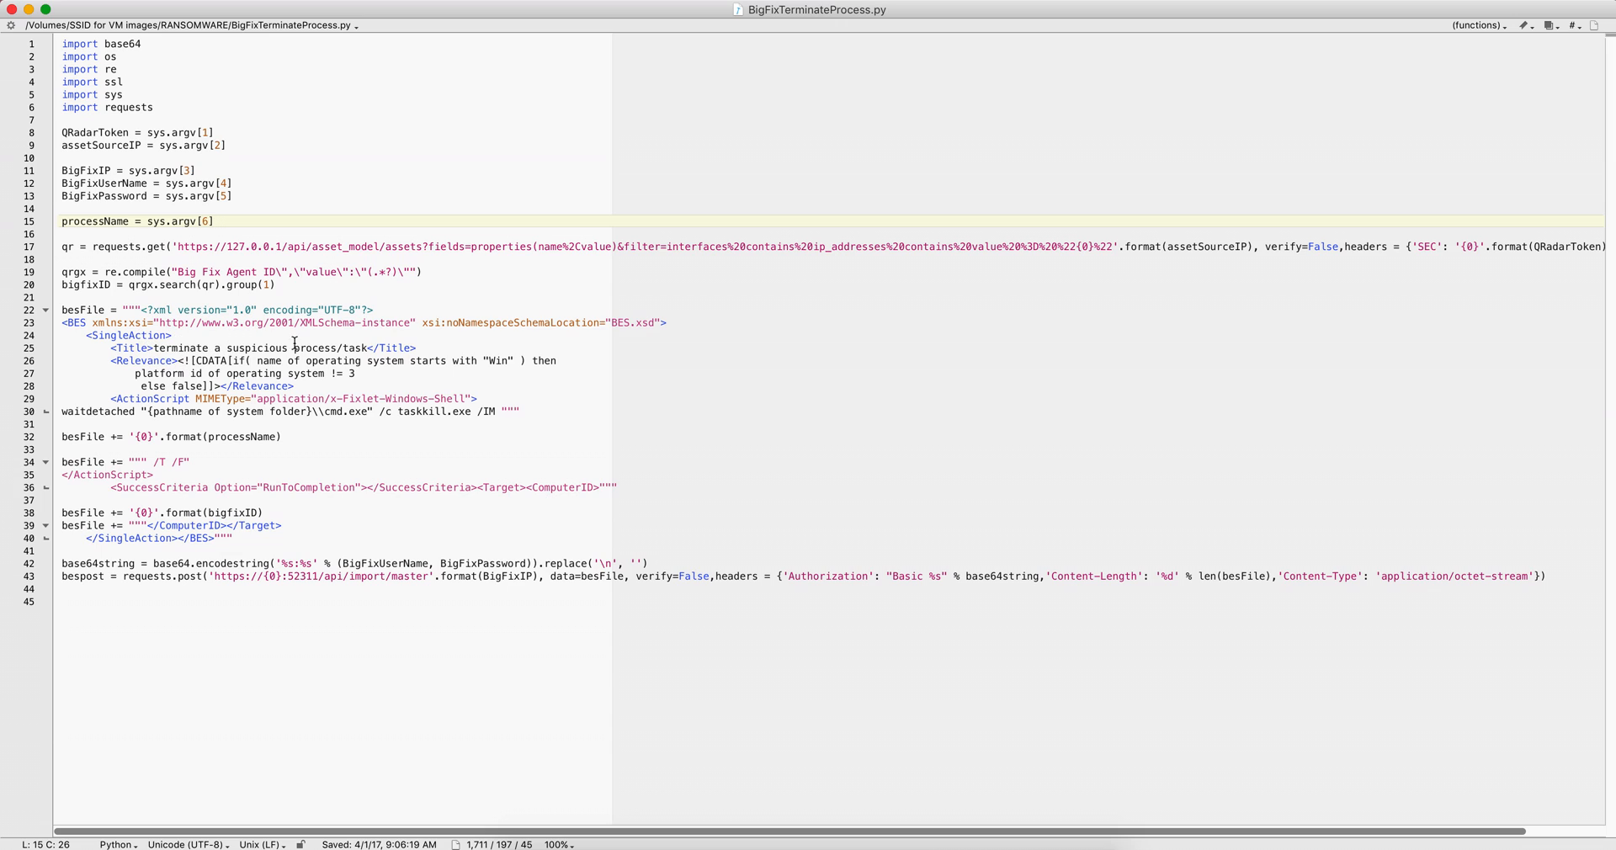
{"action": "mouse_move", "coordinate": [283, 463]}
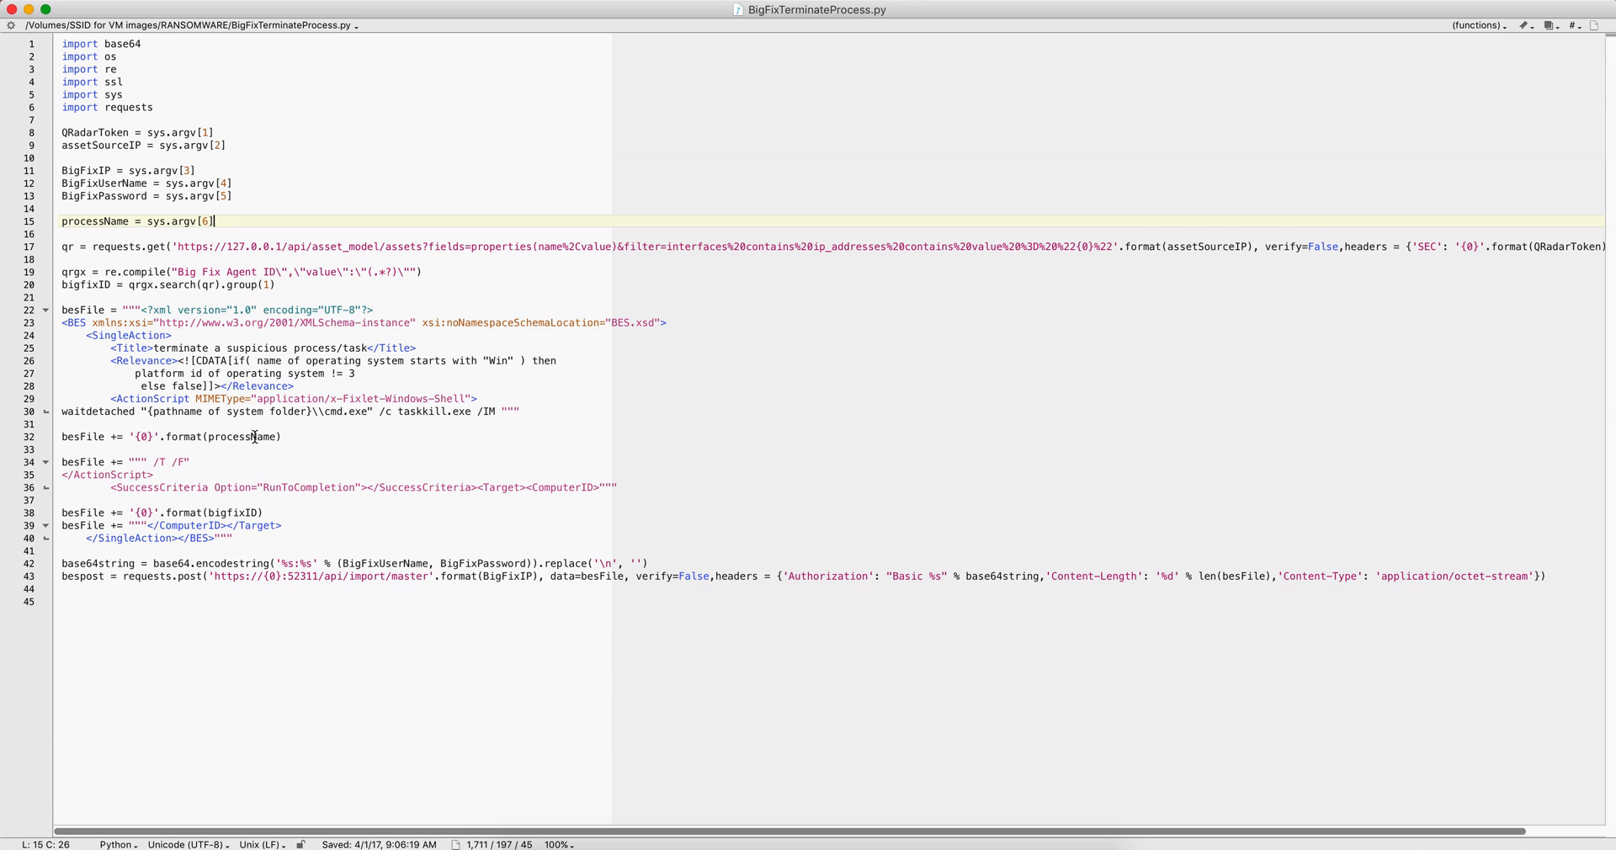
{"action": "mouse_move", "coordinate": [272, 450]}
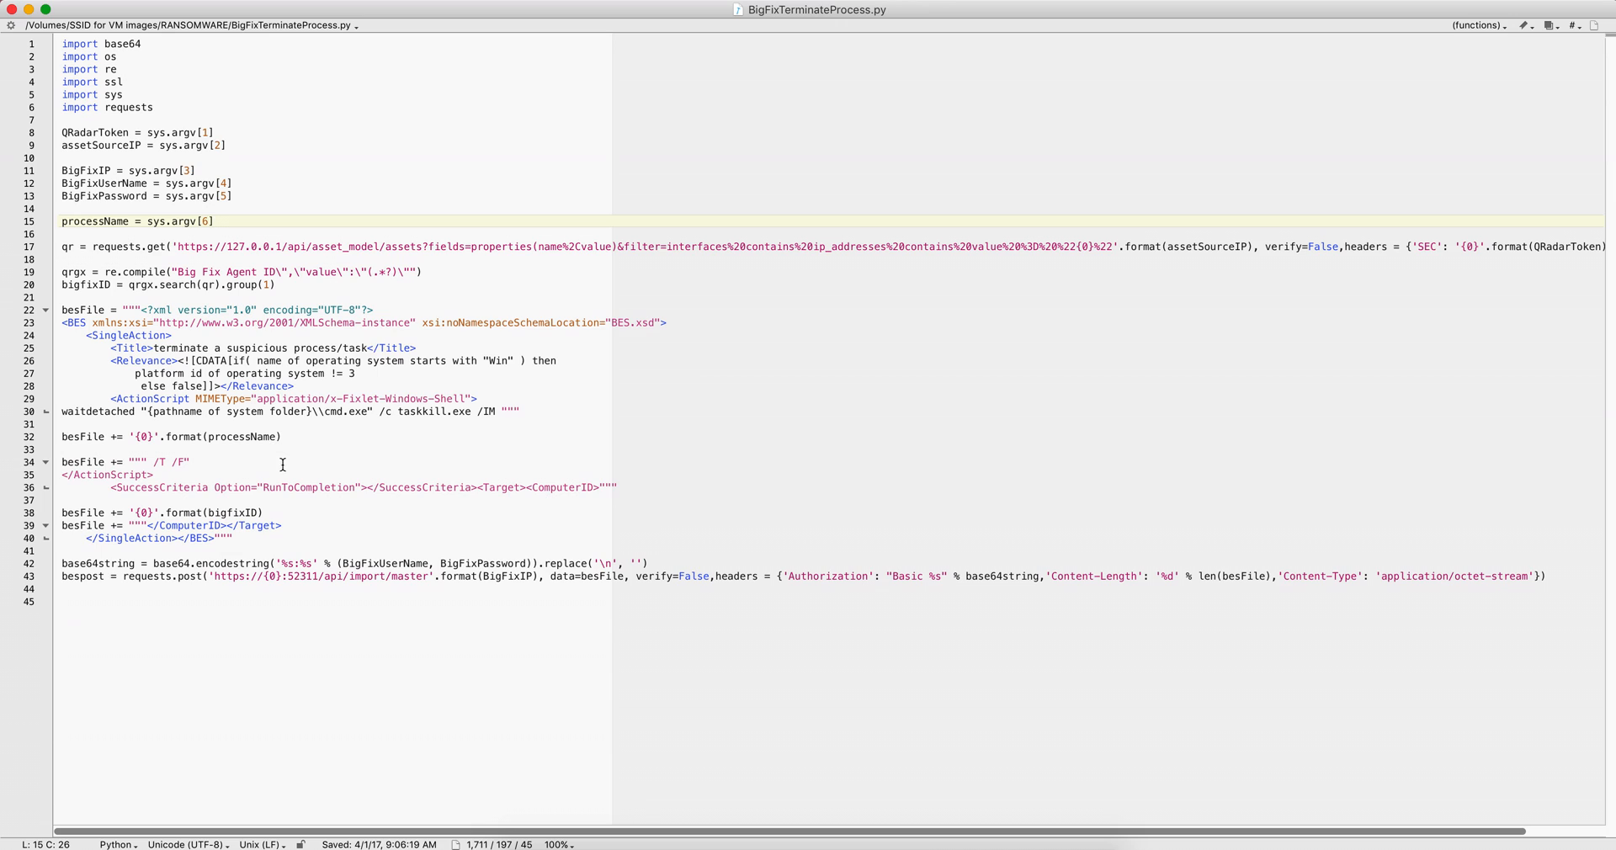
{"action": "mouse_move", "coordinate": [261, 455]}
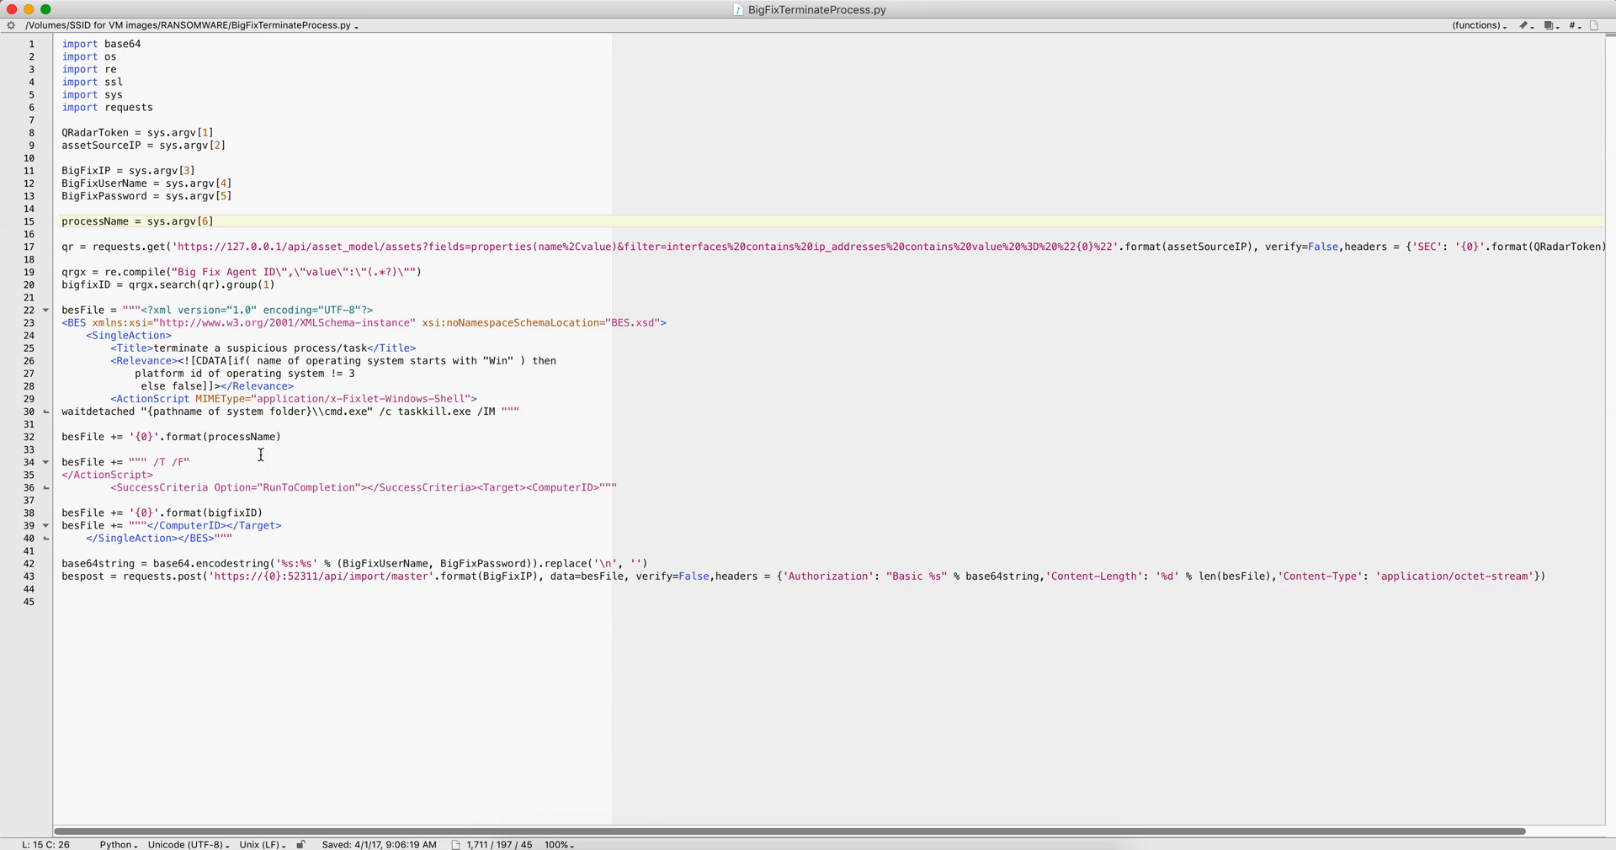
{"action": "mouse_move", "coordinate": [380, 501]}
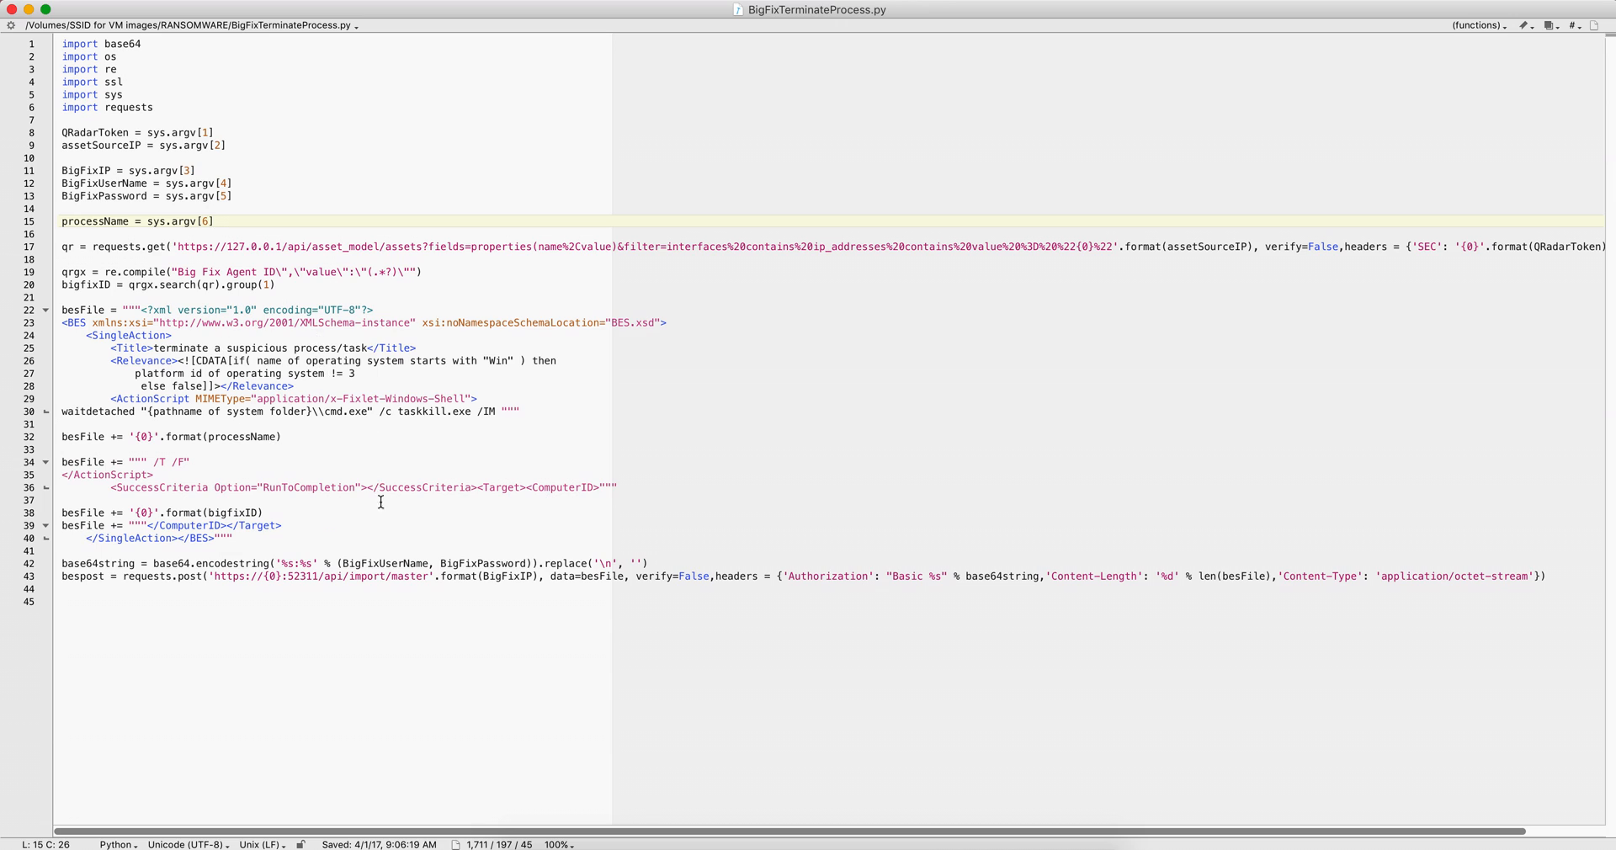
{"action": "mouse_move", "coordinate": [330, 511]}
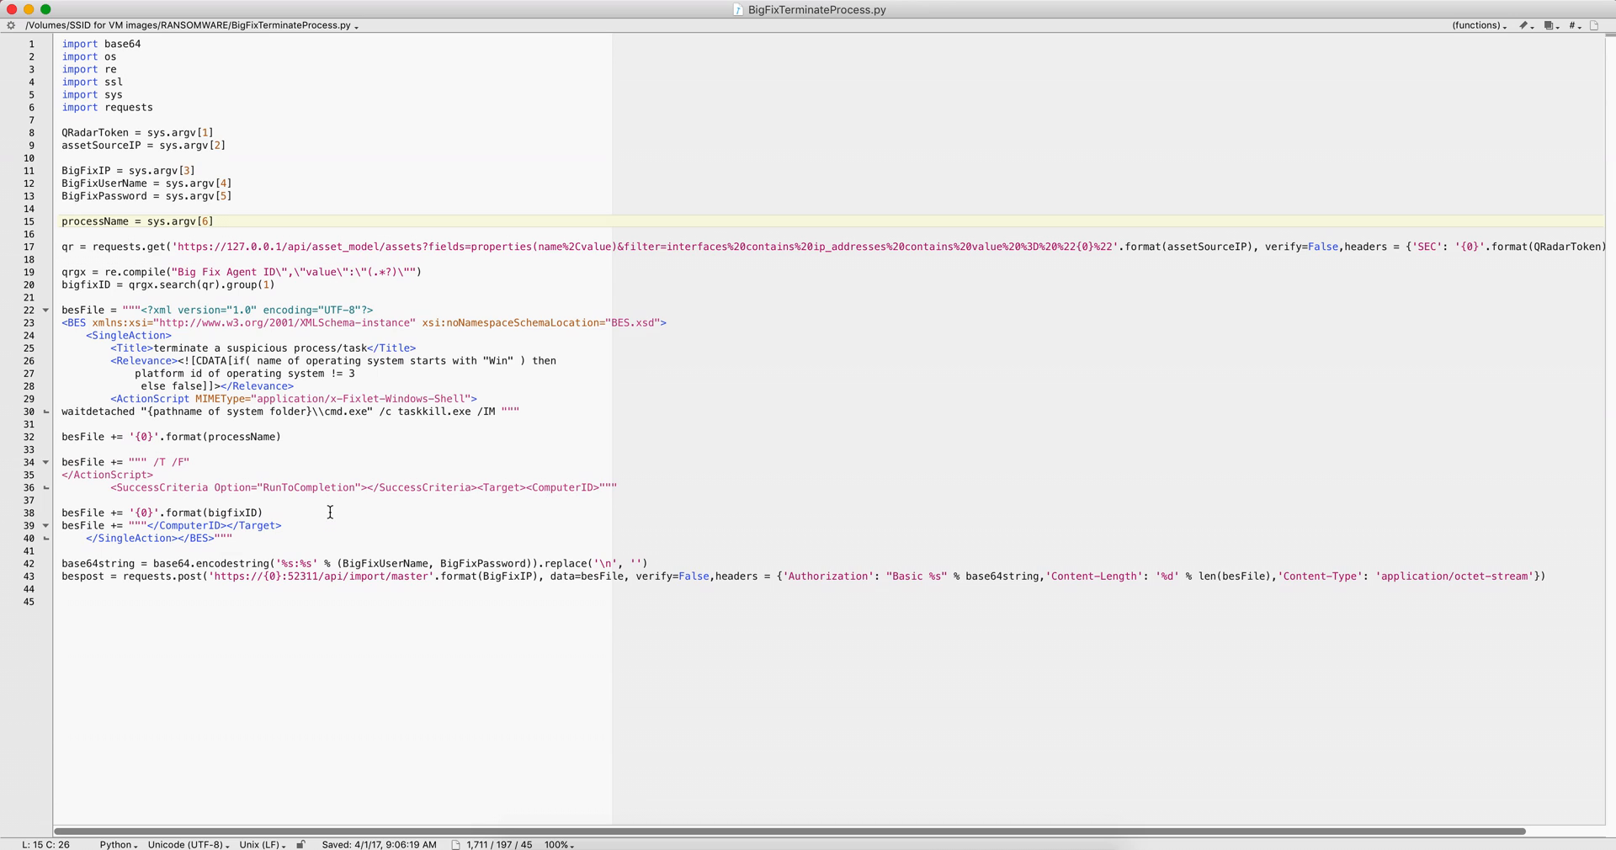